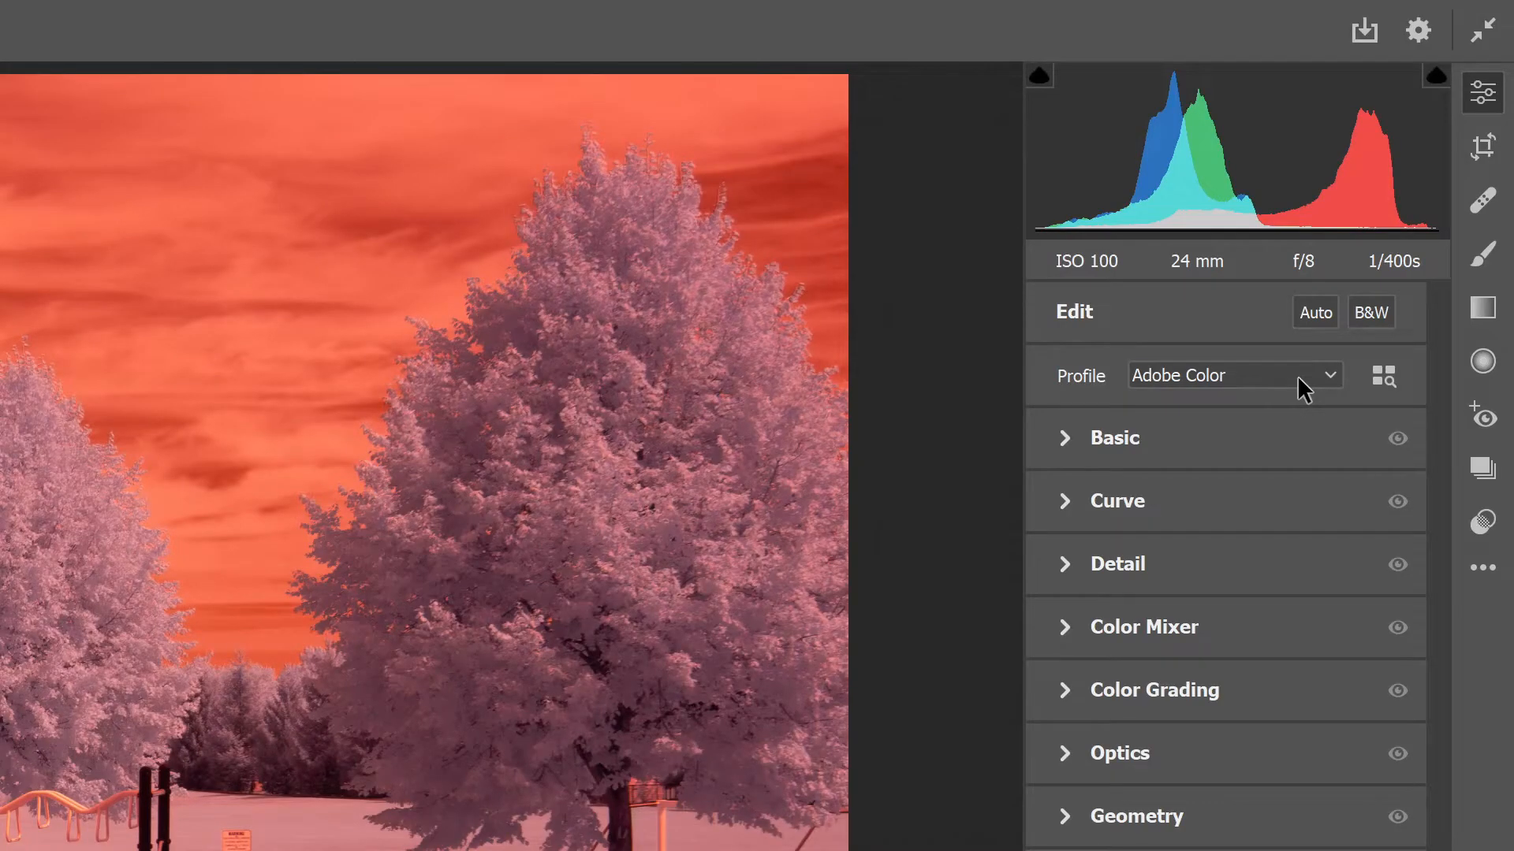
Apply the custom Canon SL1 Infrared camera profile, turning the sky peach and trees pale.
click(1233, 375)
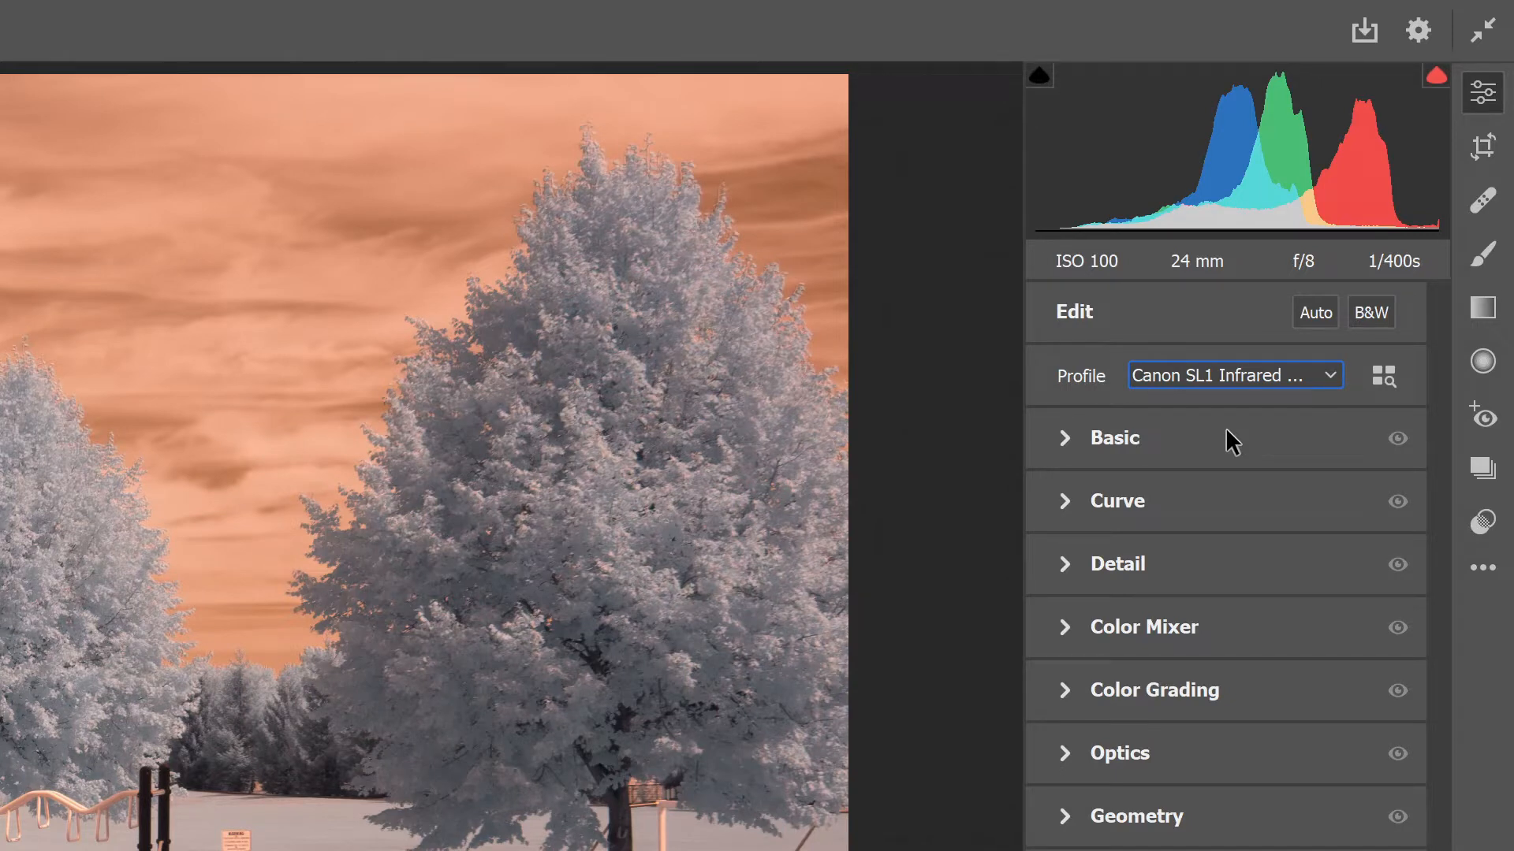
mouse_move(1127, 461)
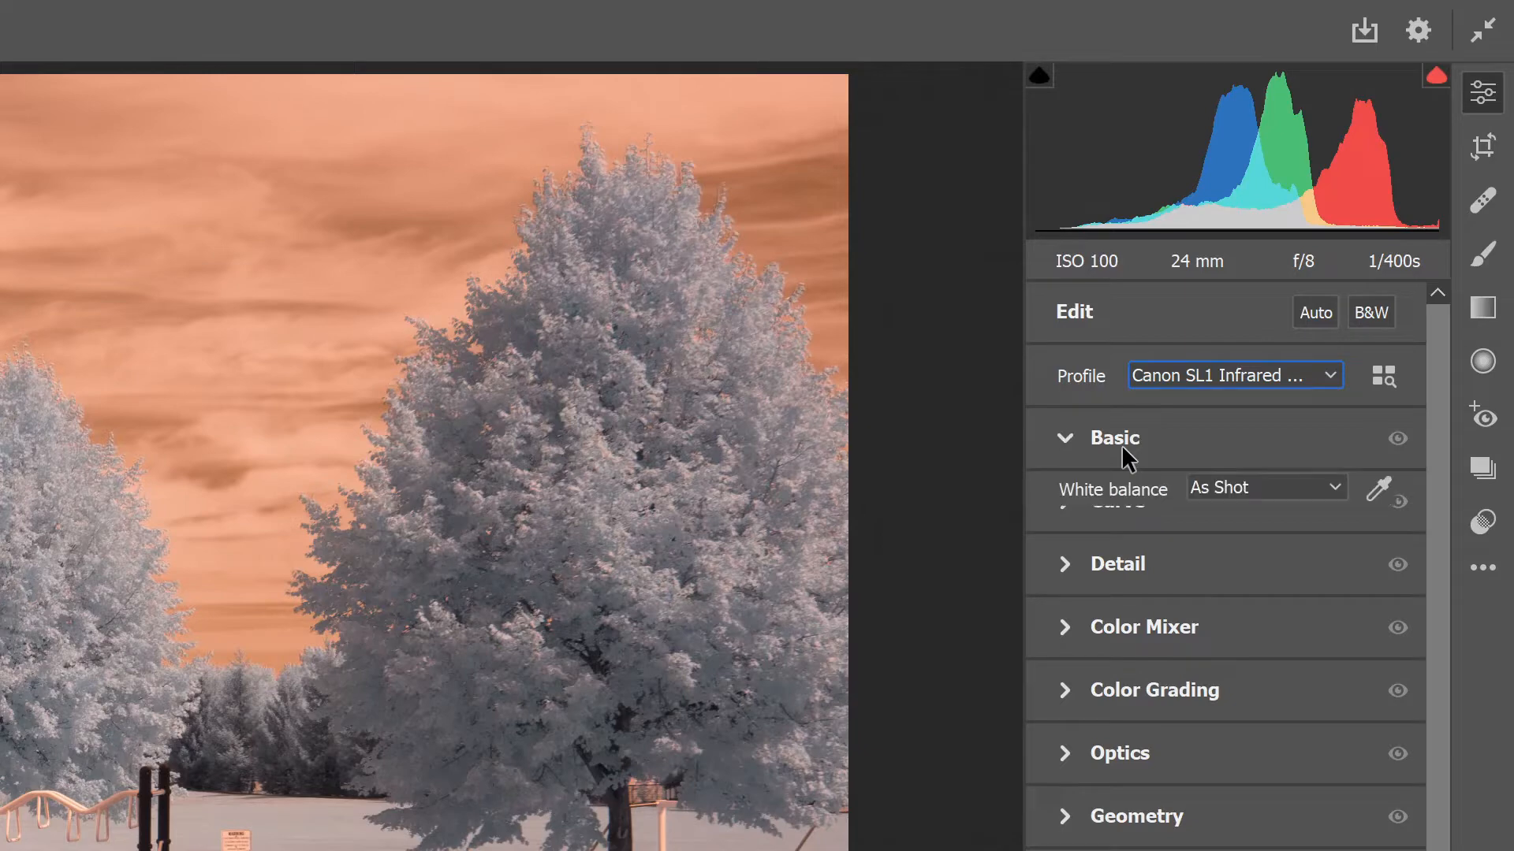
Set white balance to 3400, tint −60, with Contrast +14, Clarity +11, Dehaze +8.
click(1113, 437)
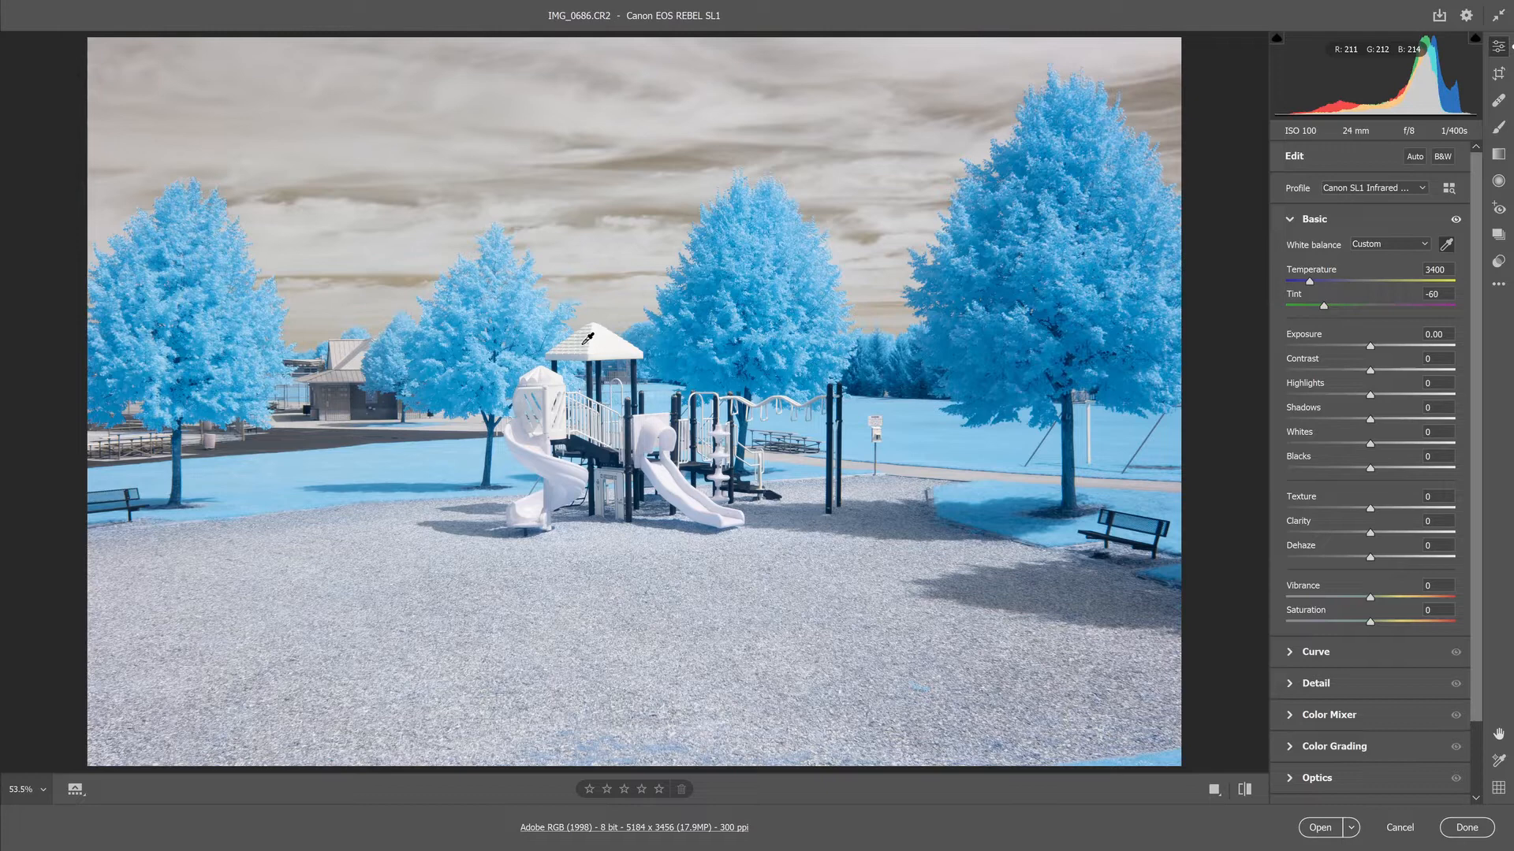
mouse_move(1207, 383)
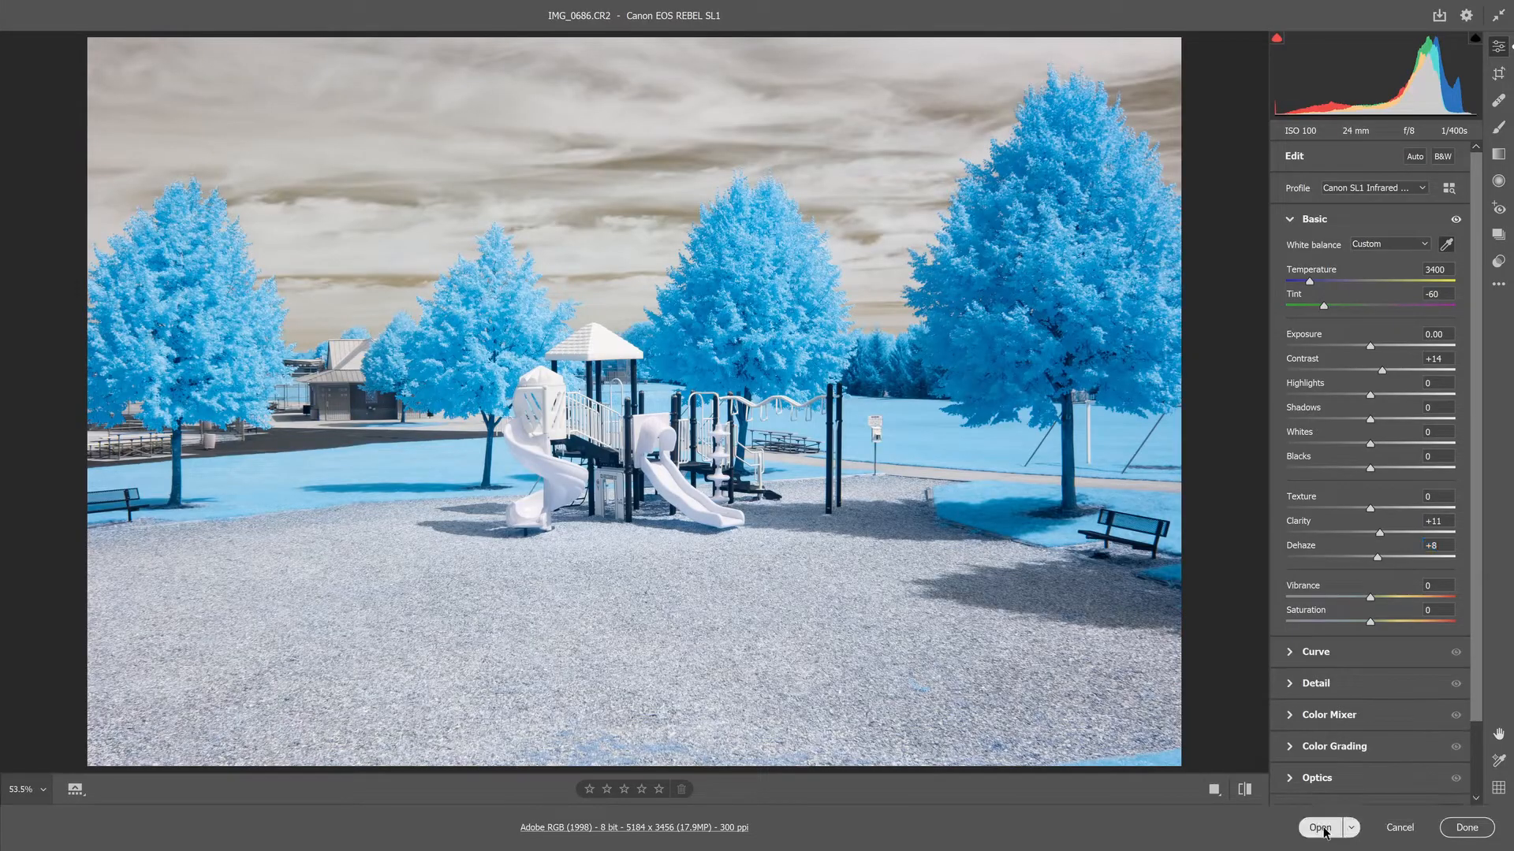
Open the photo in Photoshop and run the IR Channel Mixer + H/S action.
click(1319, 827)
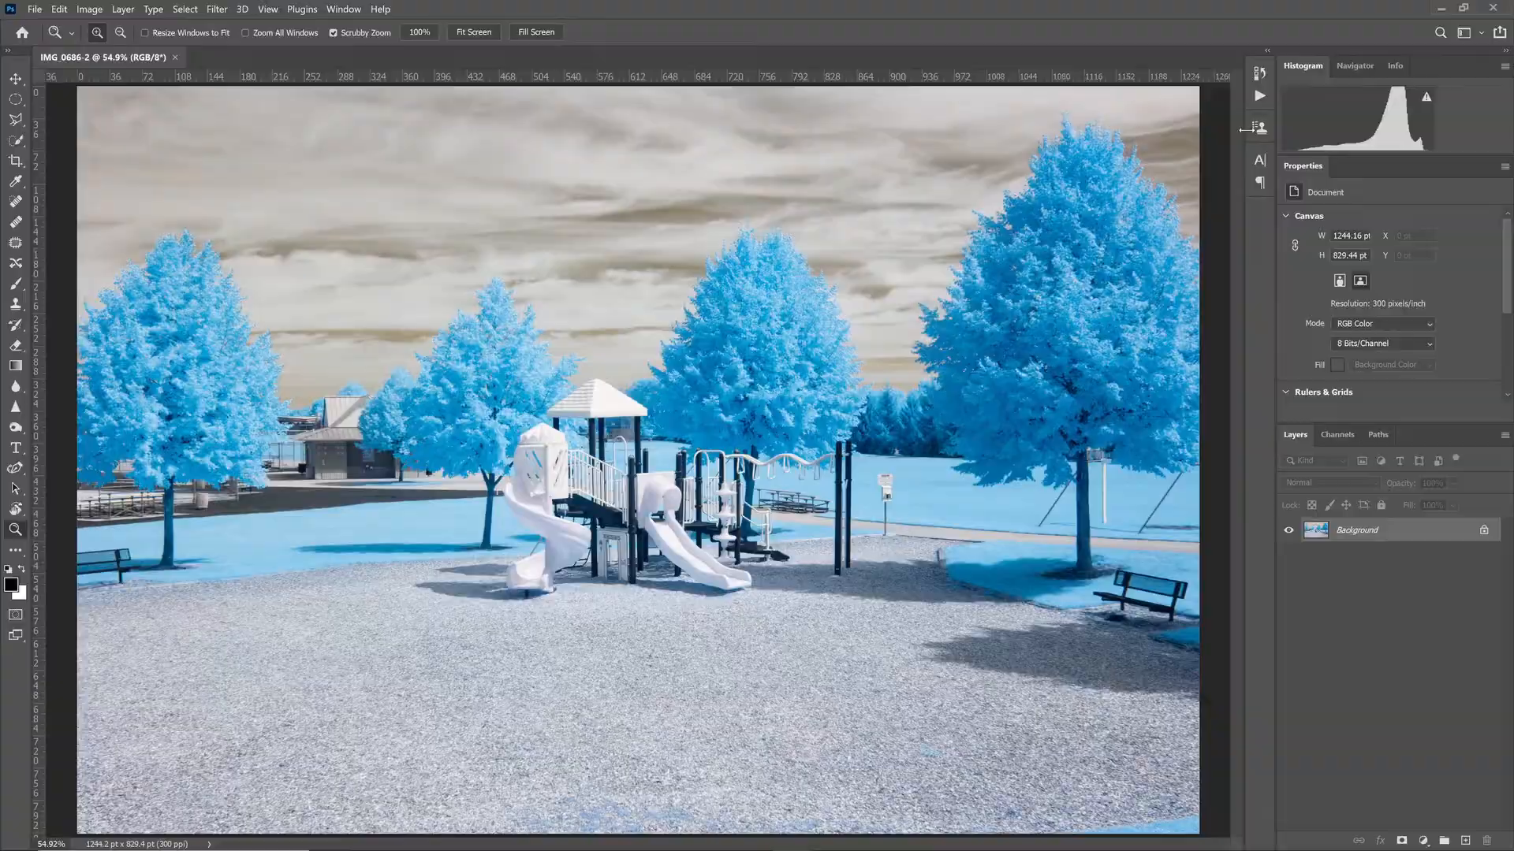
click(1260, 95)
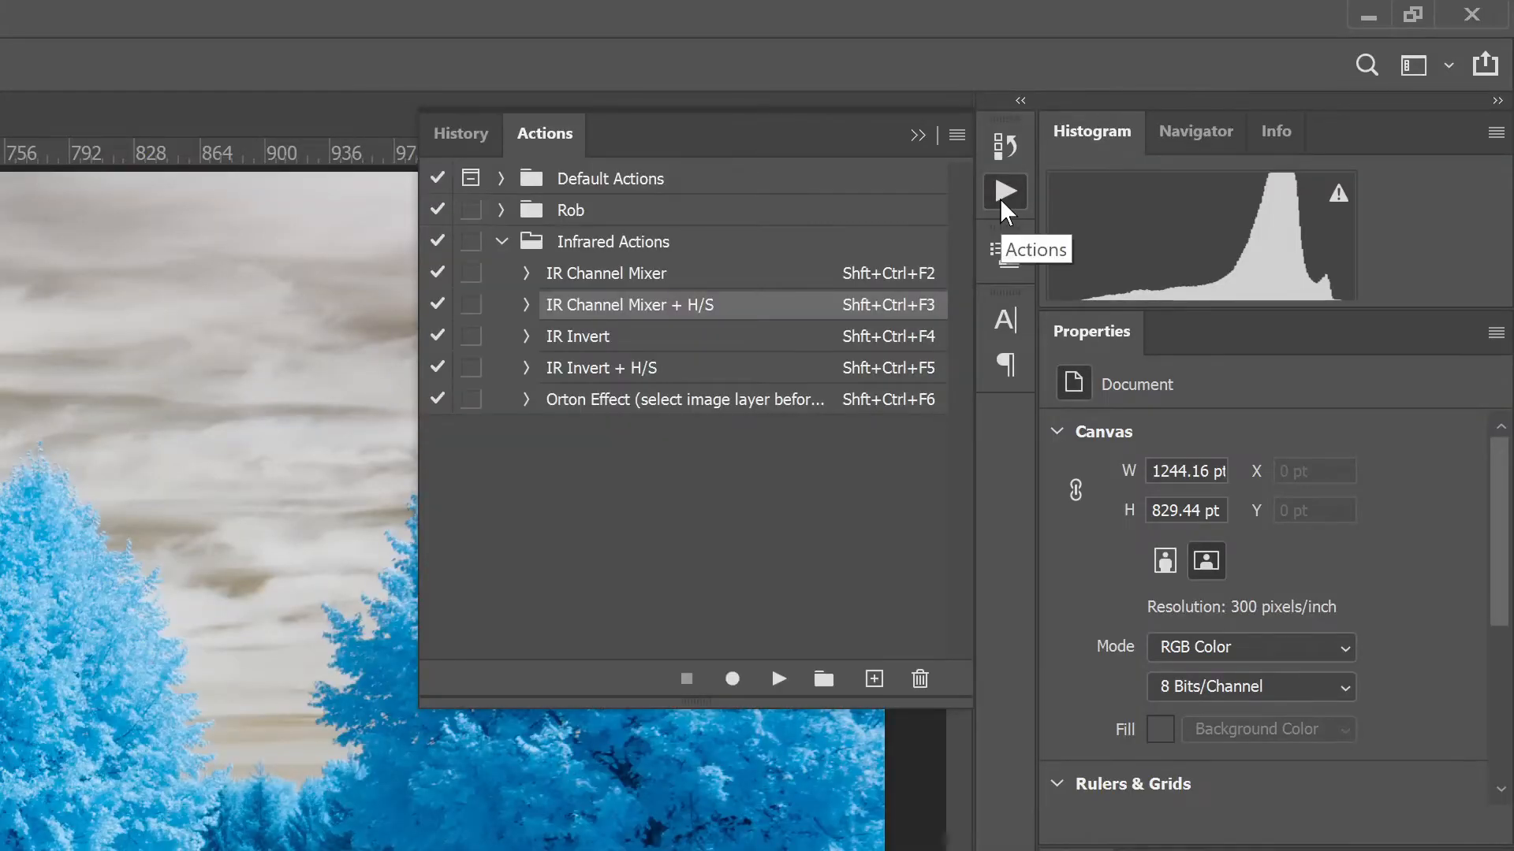
mouse_move(689, 470)
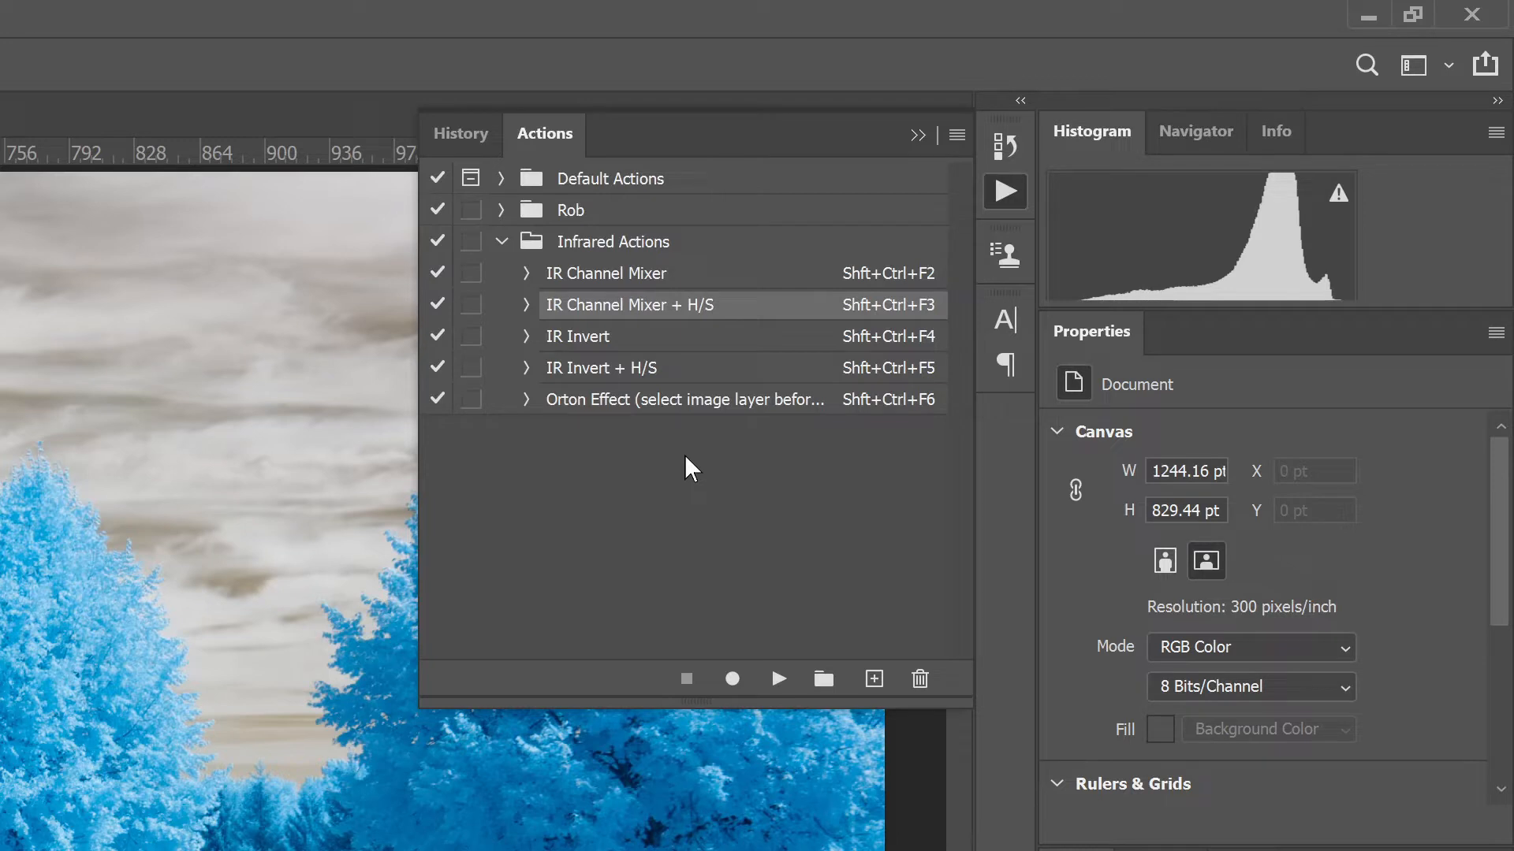
mouse_move(587, 314)
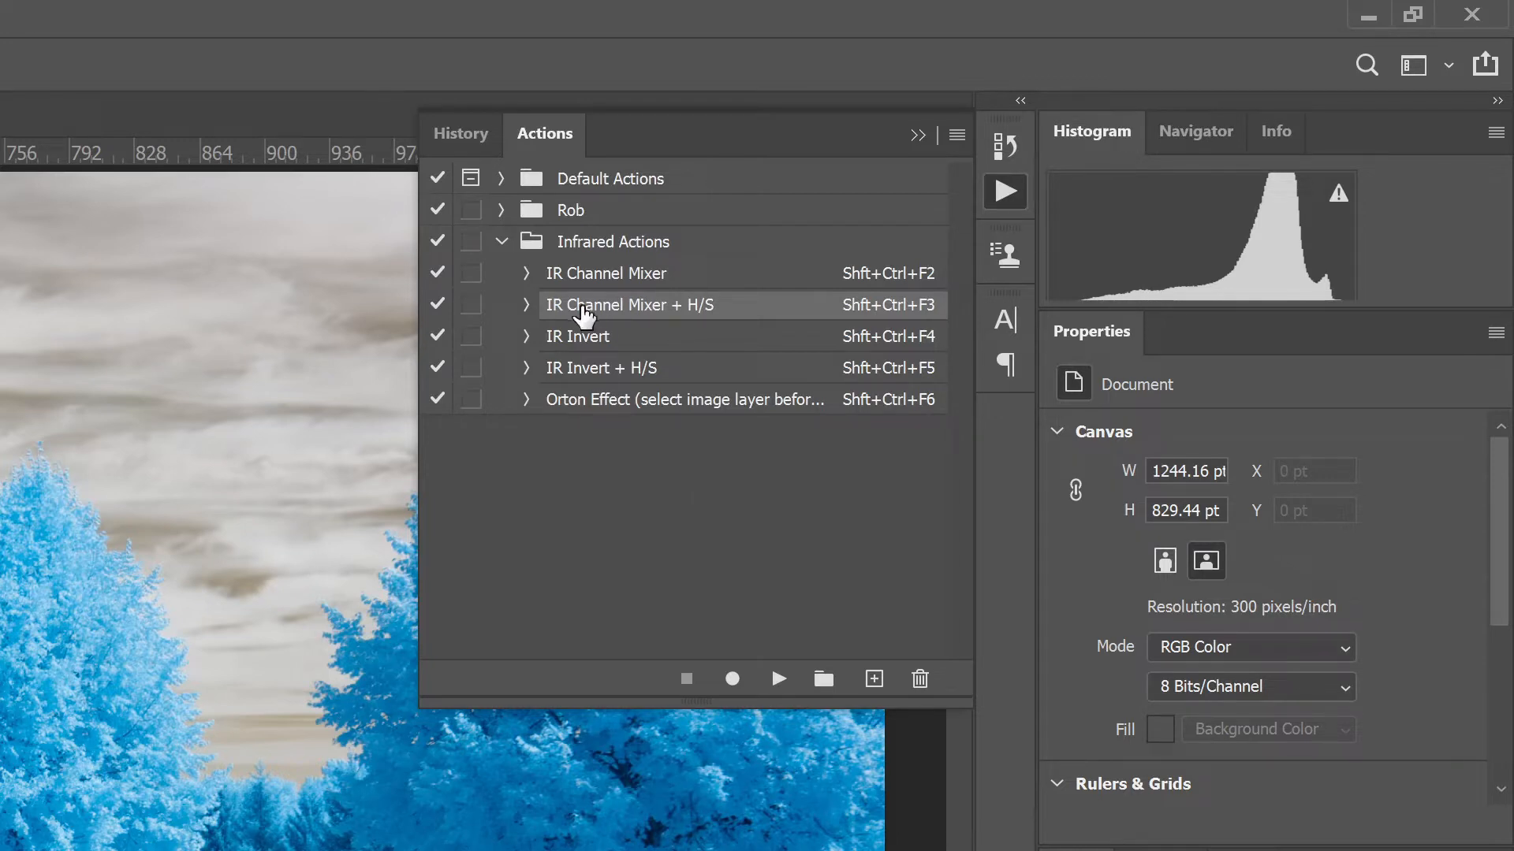
mouse_move(618, 309)
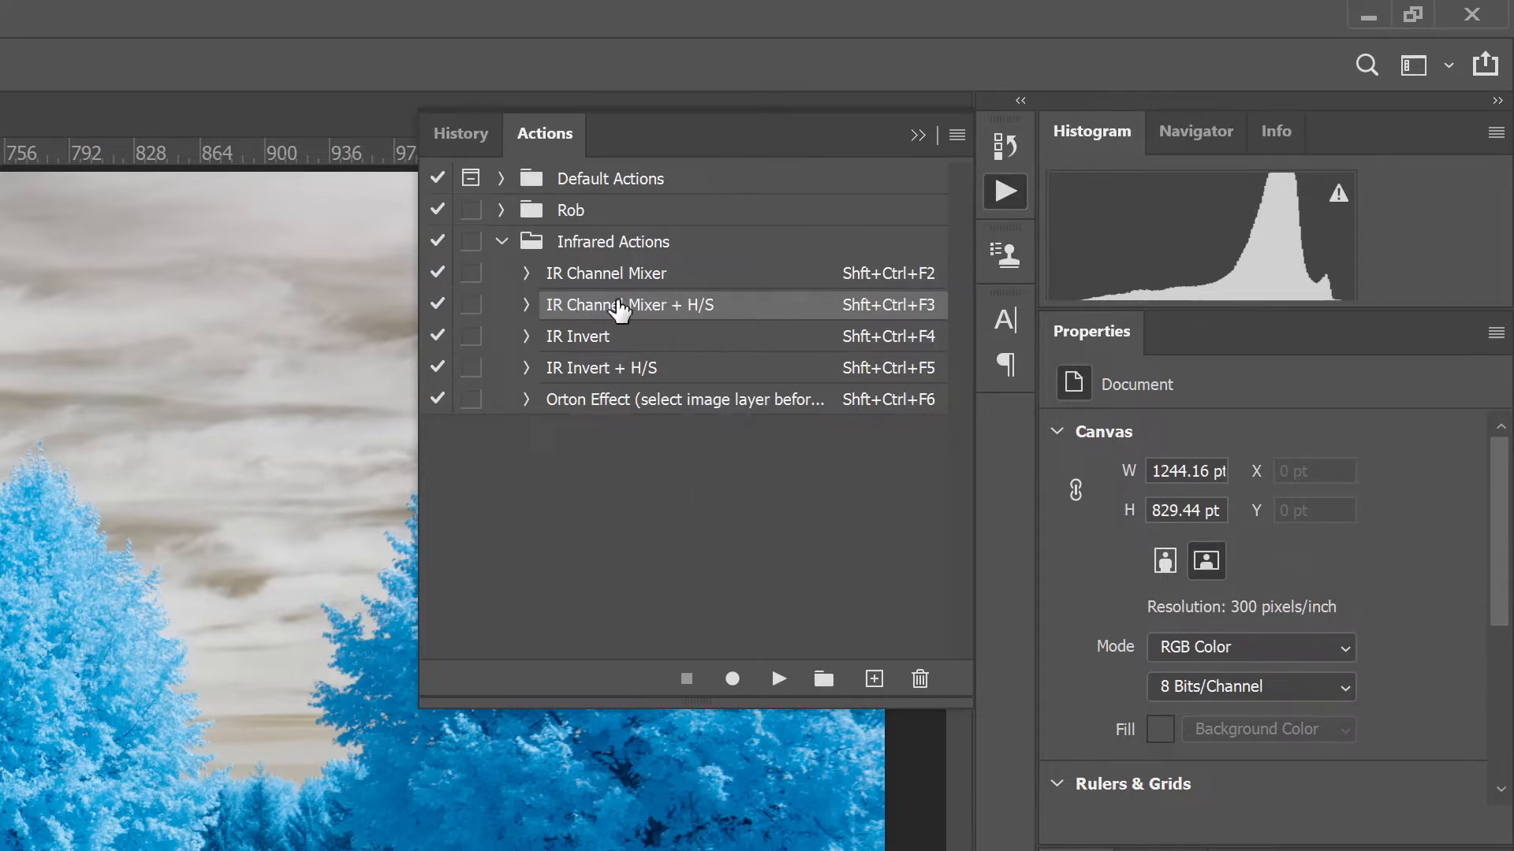
mouse_move(767, 671)
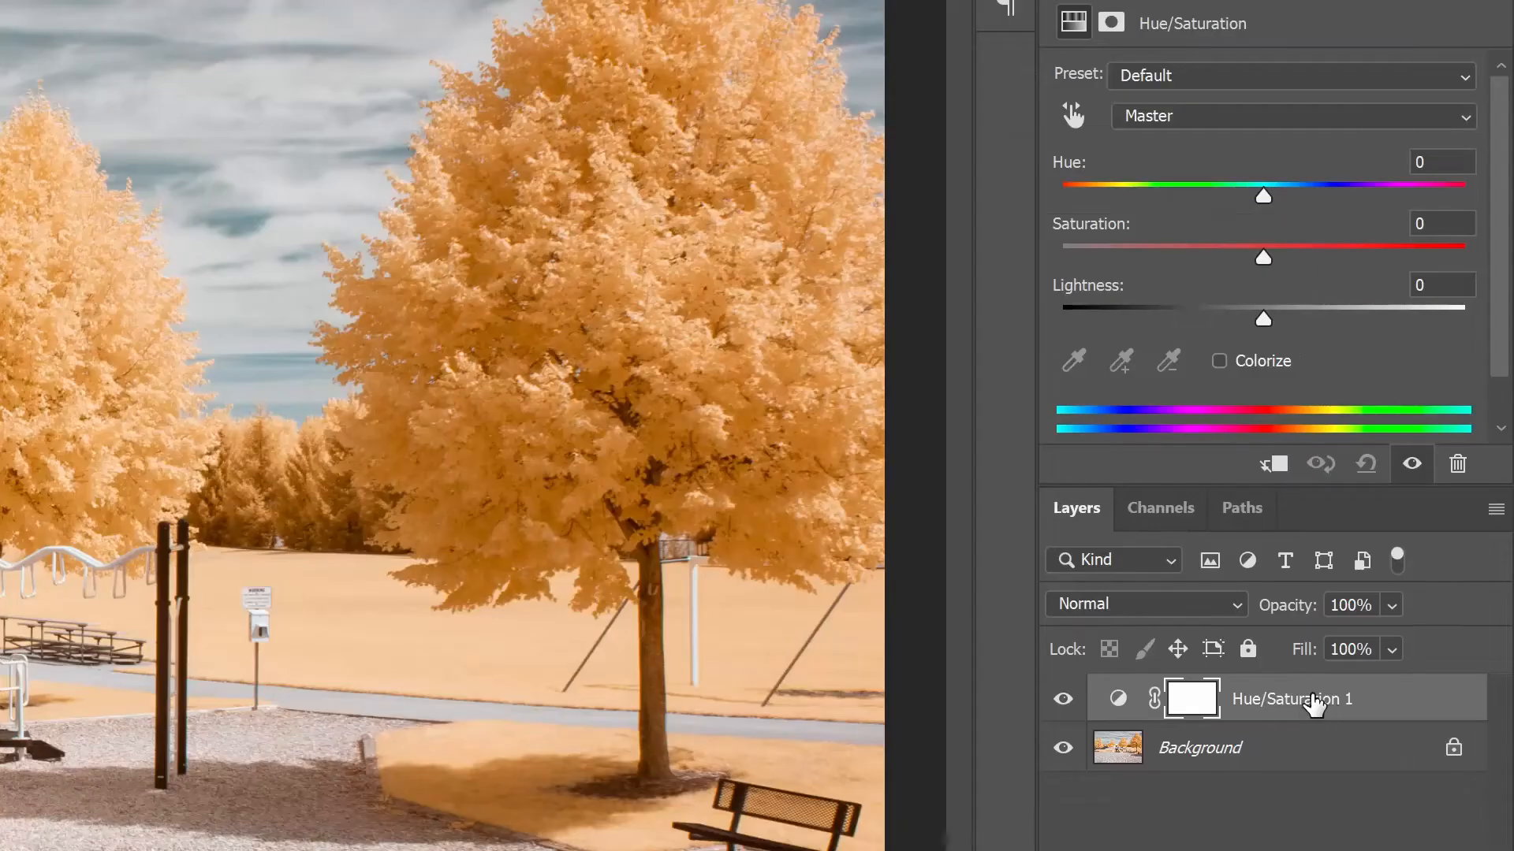
mouse_move(1308, 705)
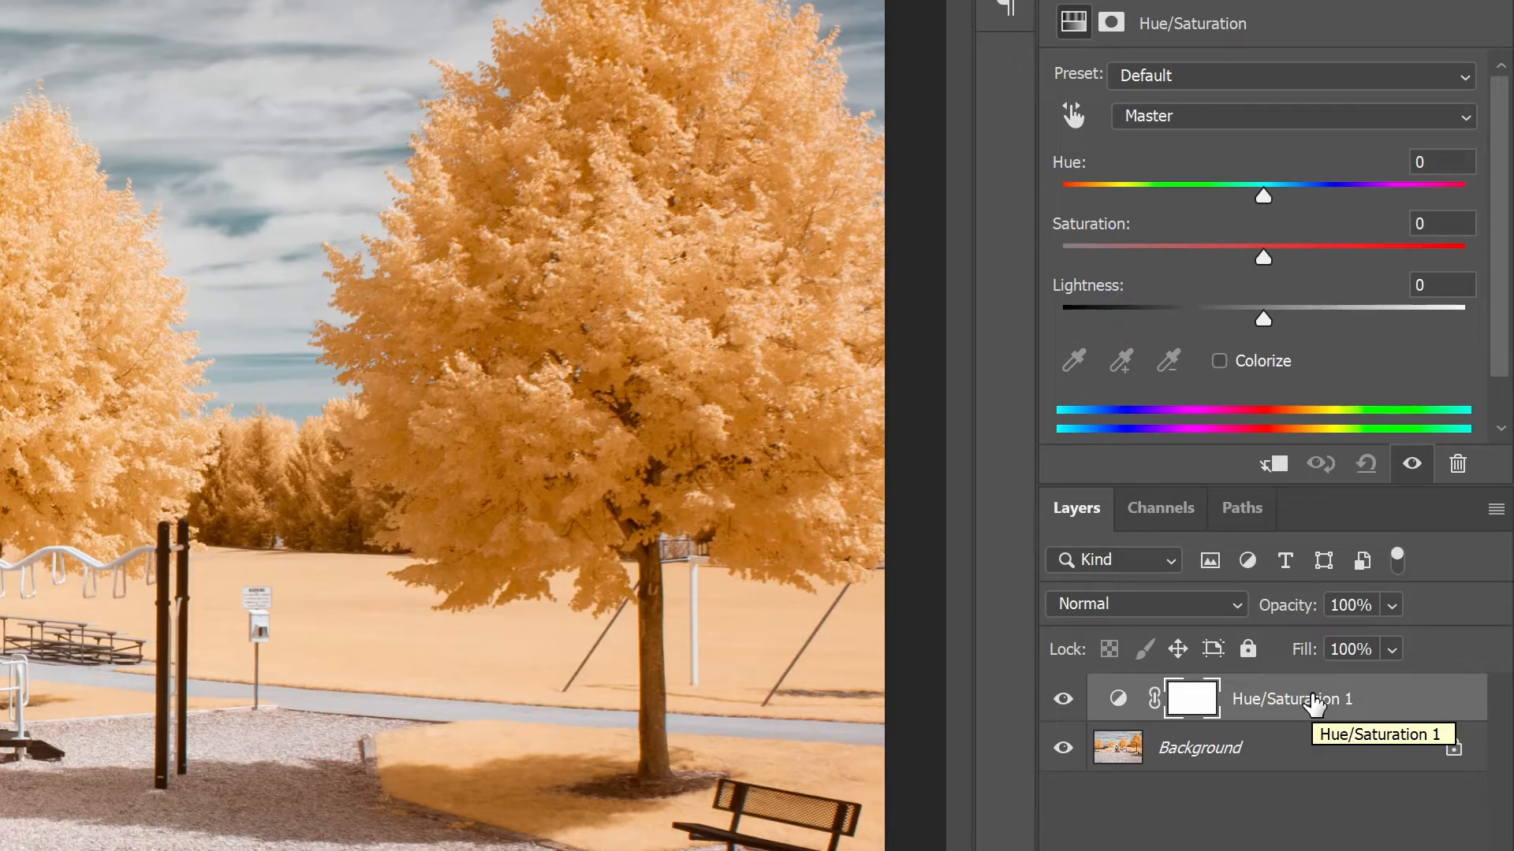
mouse_move(1245, 719)
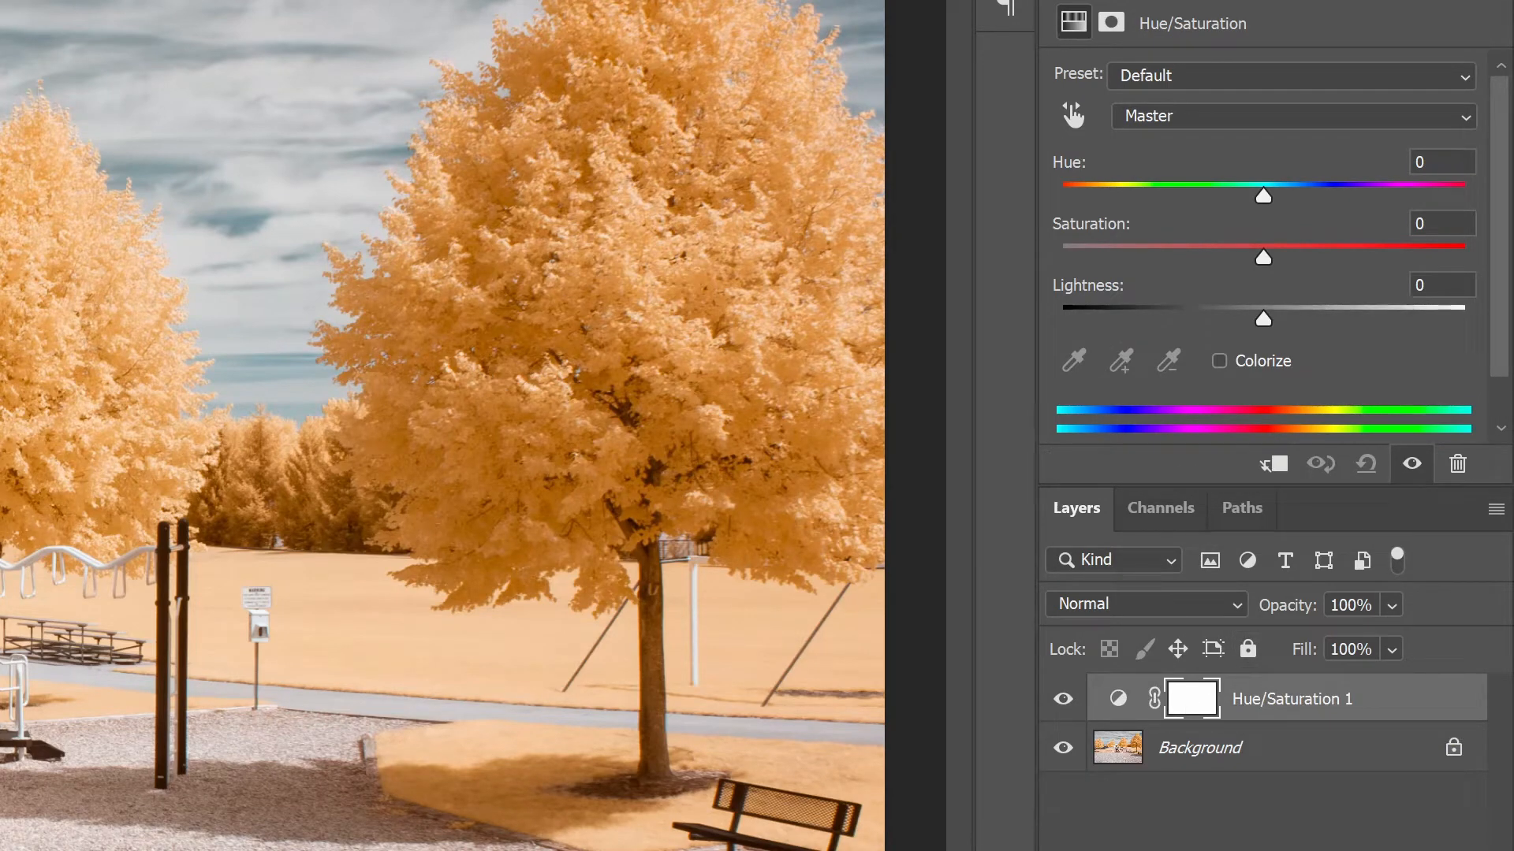
mouse_move(1108, 177)
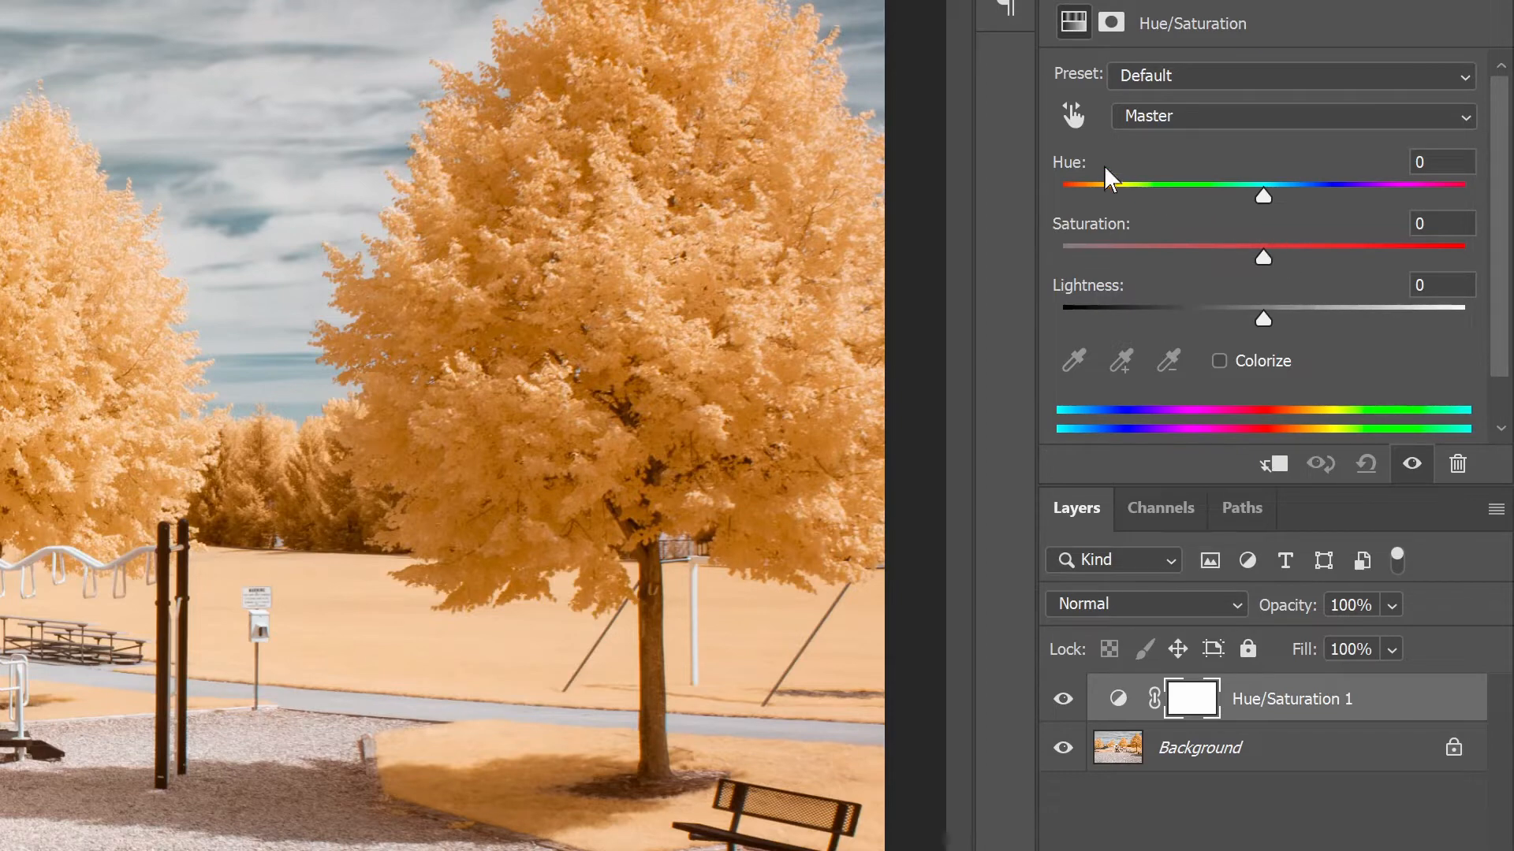
mouse_move(1255, 92)
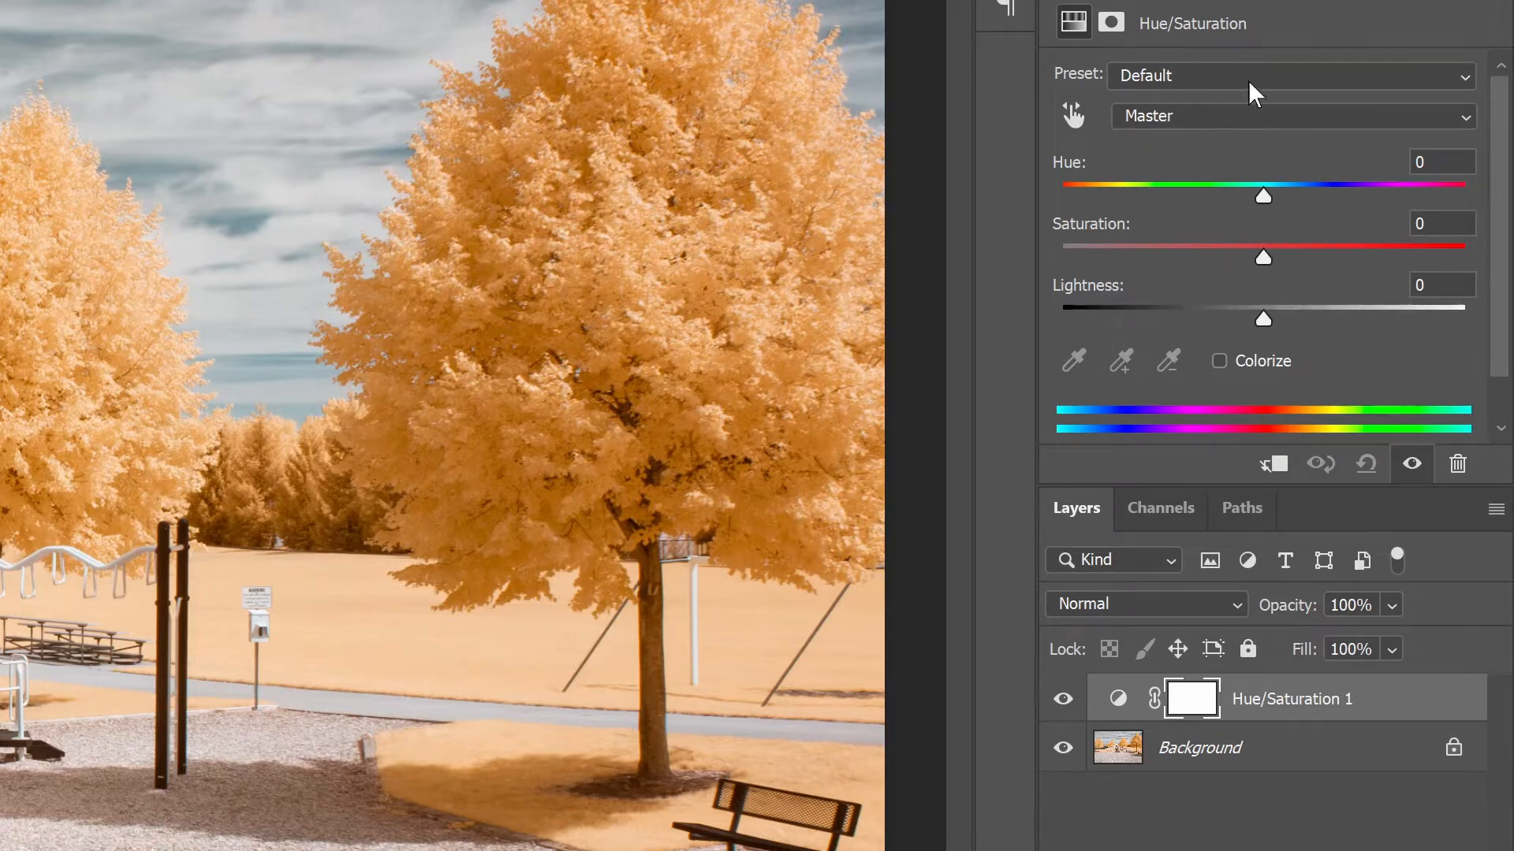
mouse_move(1265, 203)
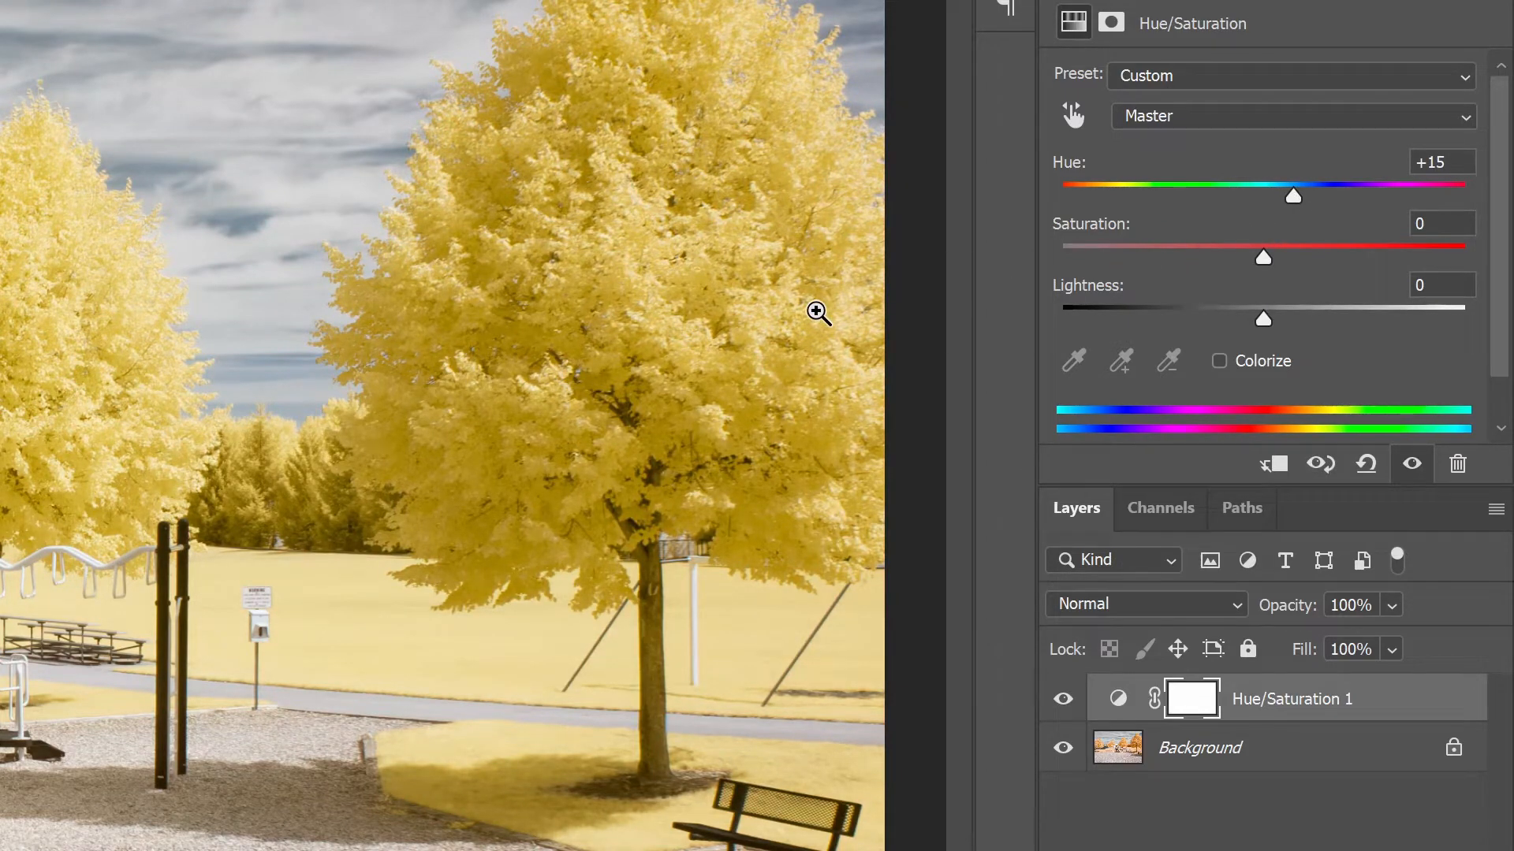
mouse_move(1277, 708)
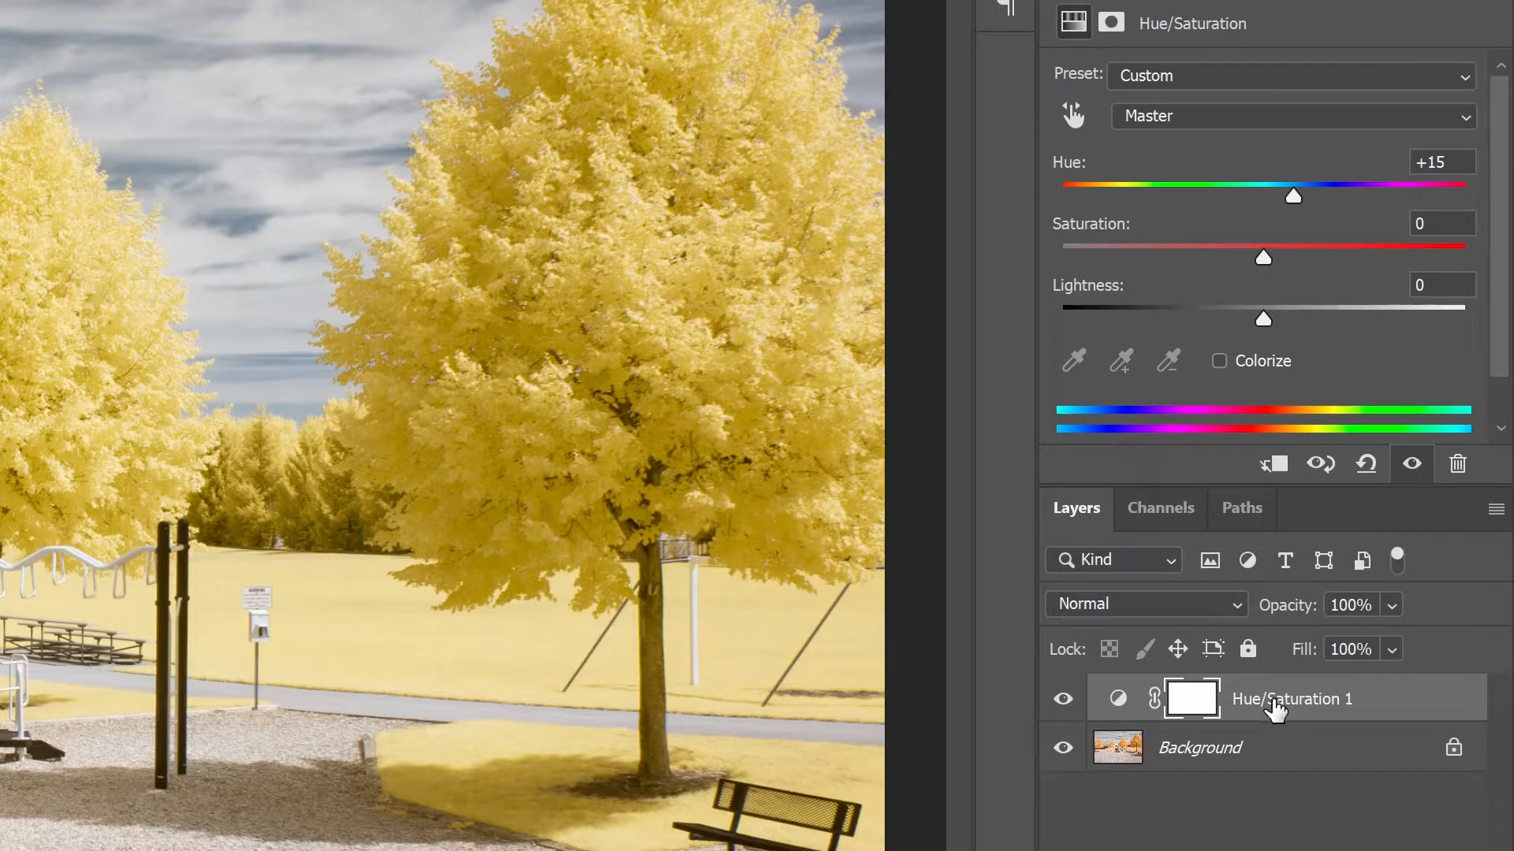
Name the existing hue layer 'Global' and add a Hue/Saturation layer named 'Tree 1'.
double_click(1292, 698)
text(Global)
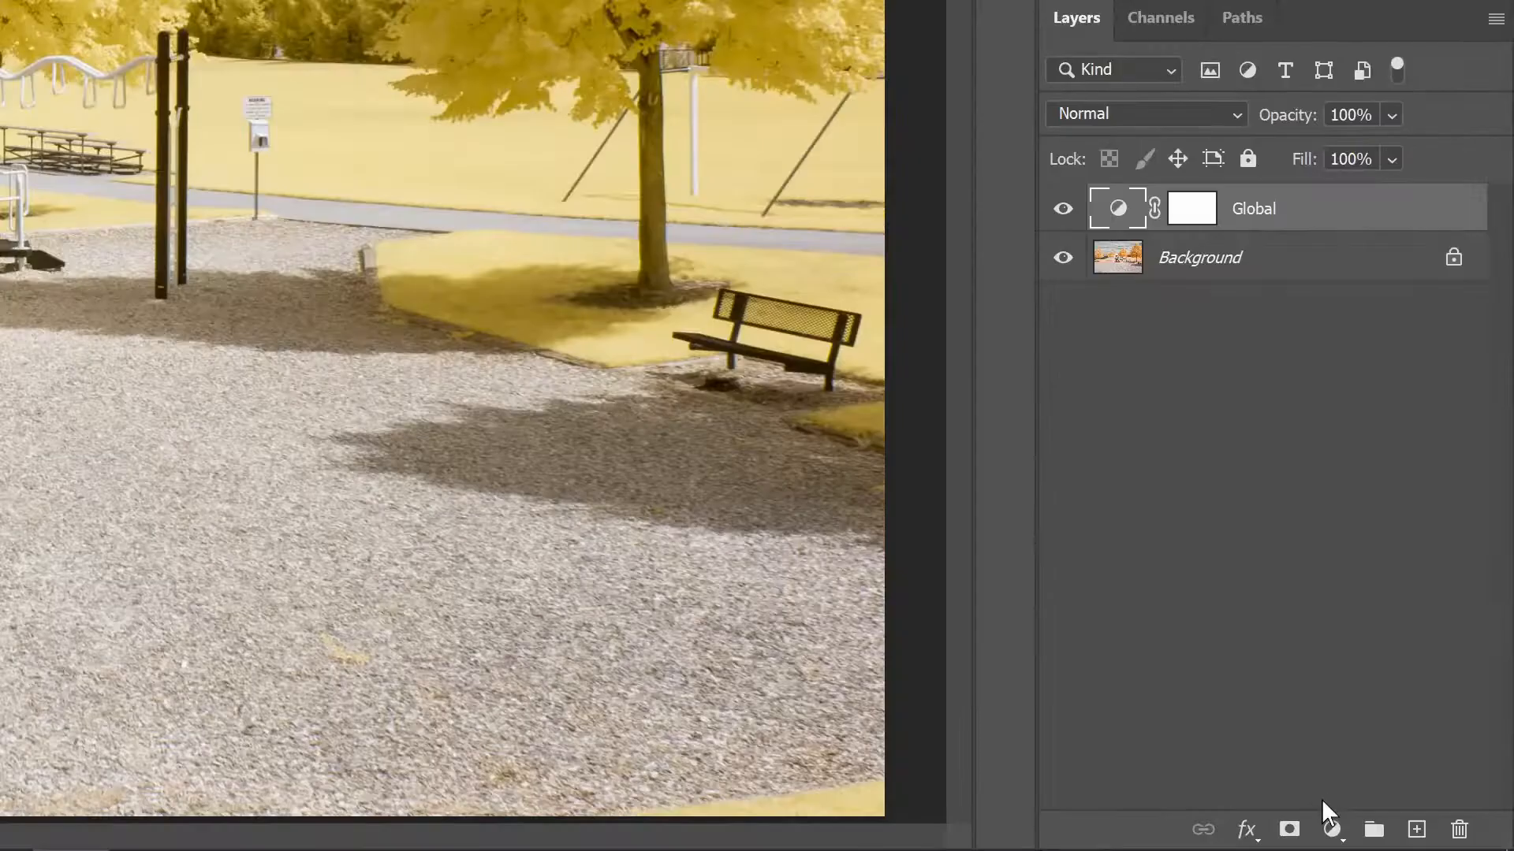
click(1330, 829)
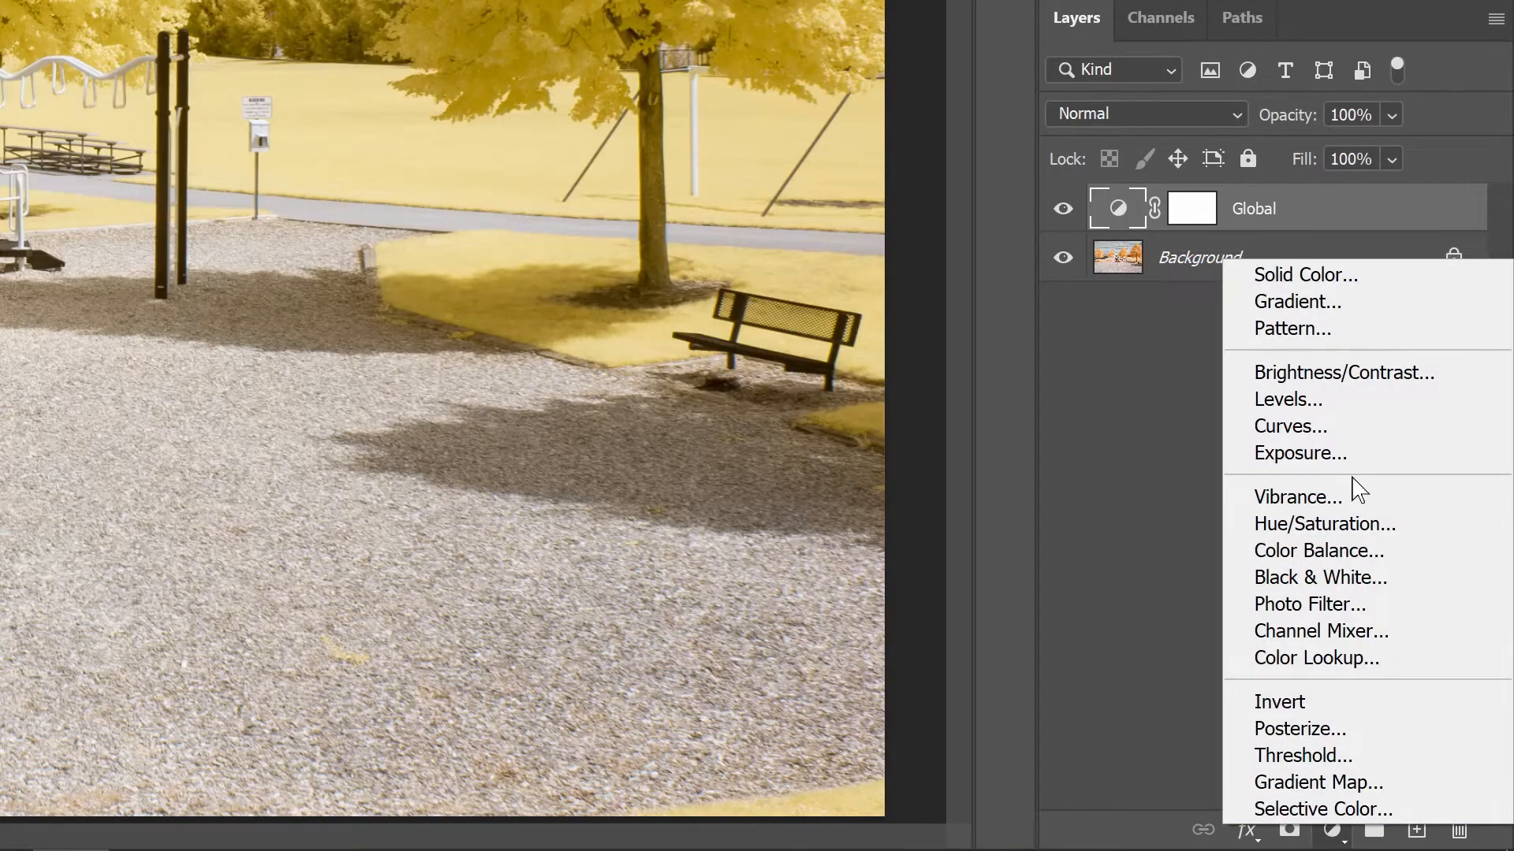
mouse_move(1341, 524)
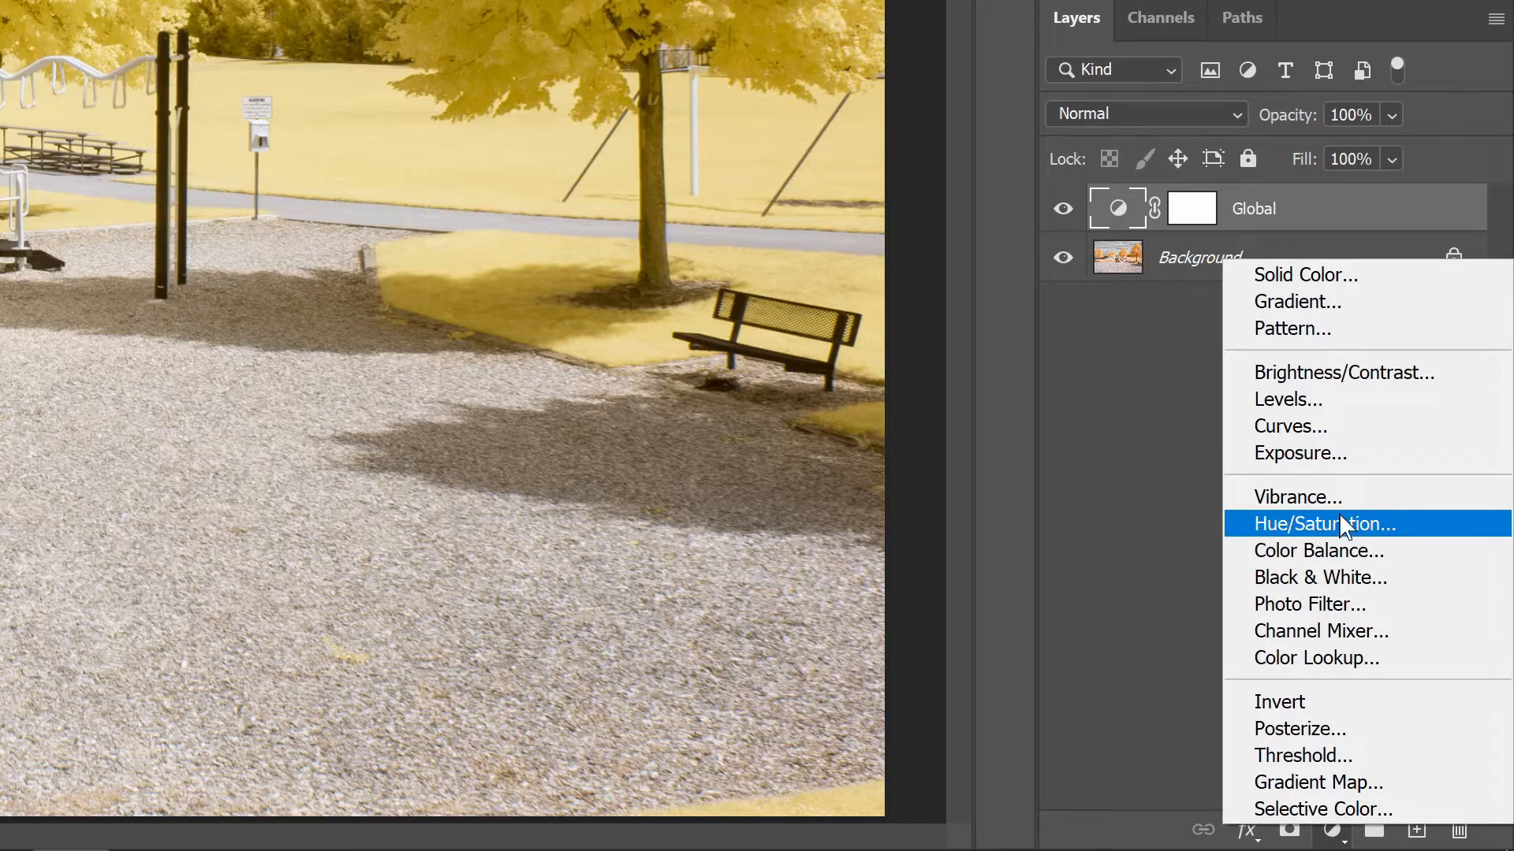
click(1321, 524)
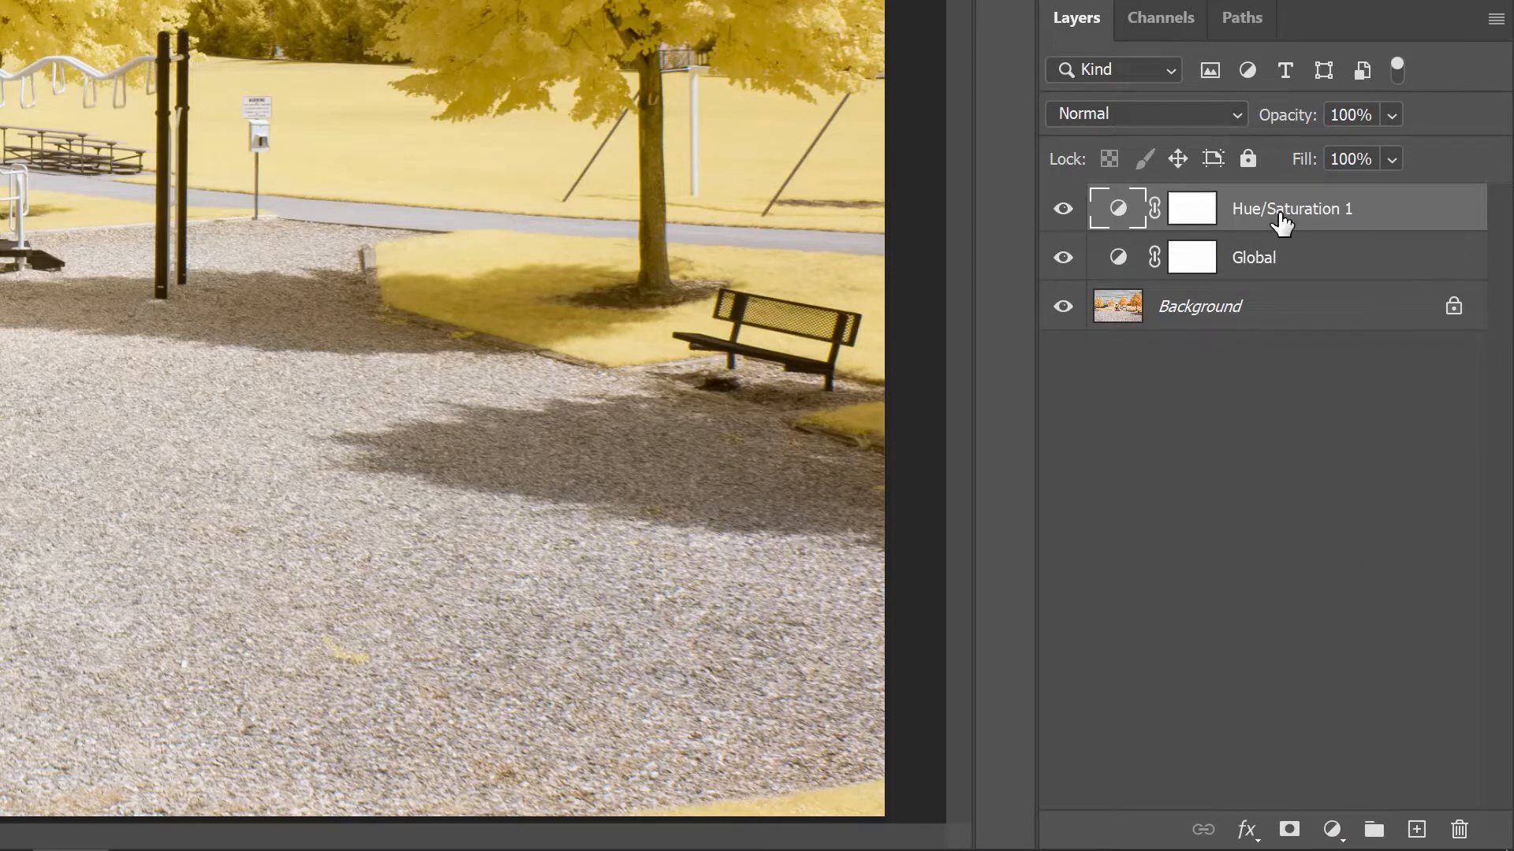
double_click(1291, 208)
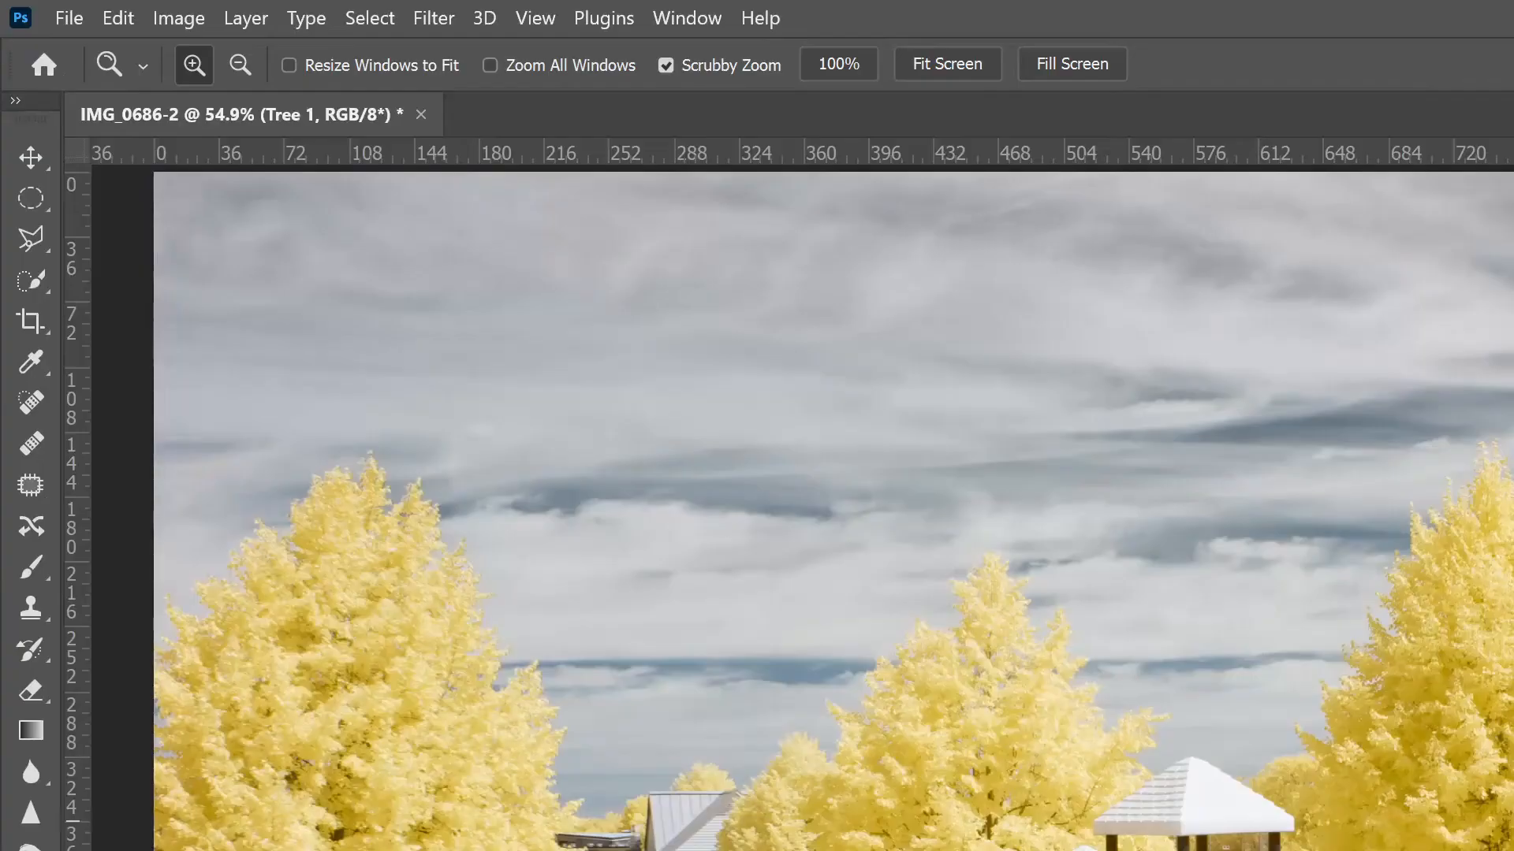
mouse_move(368, 18)
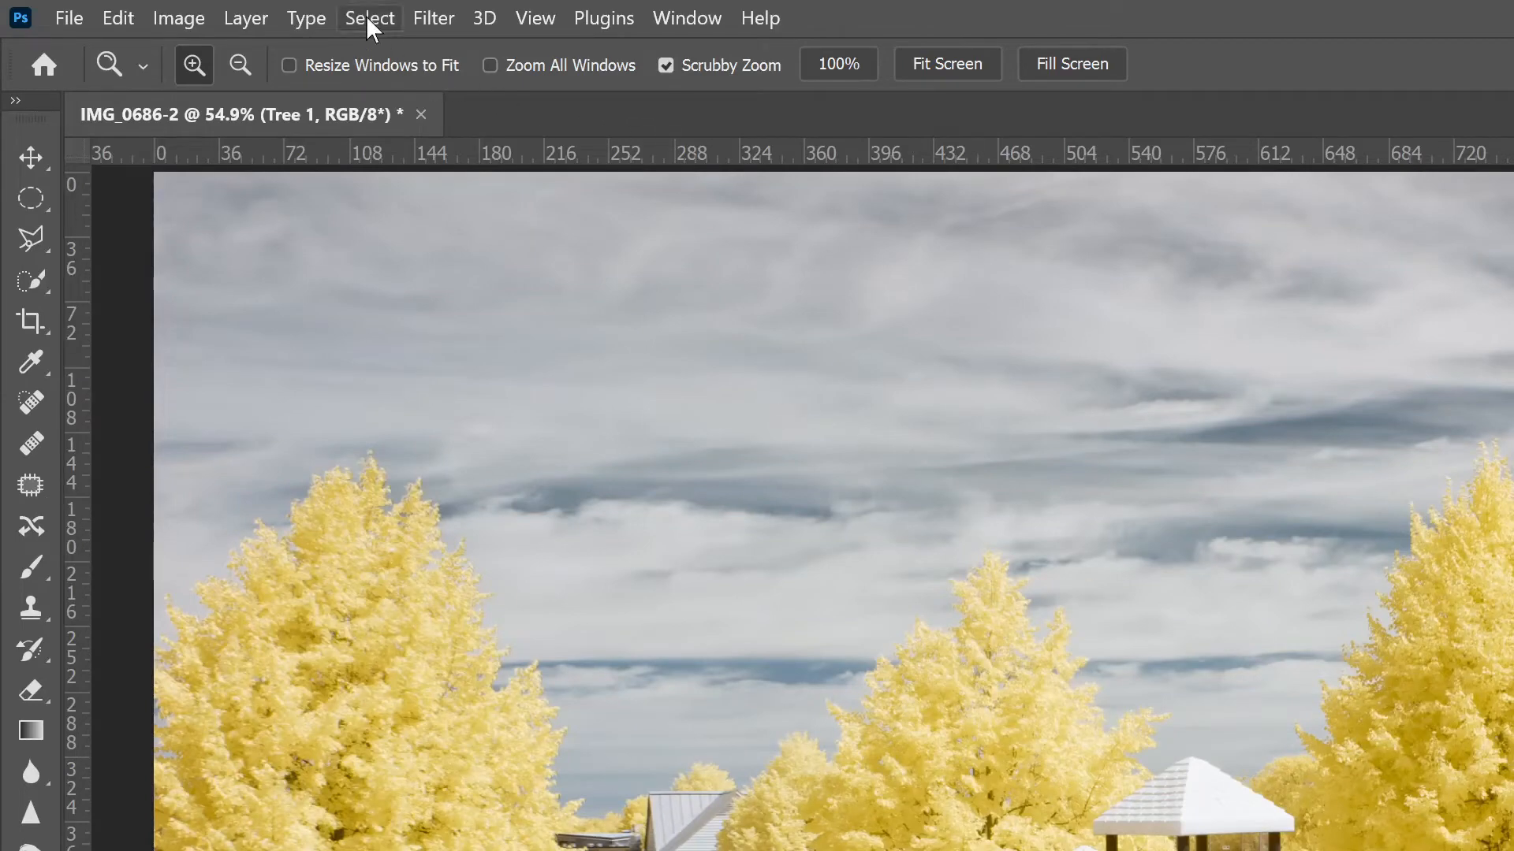
In Select and Mask, paint the leftmost tree's canopy with an enlarged Quick Selection brush.
click(369, 17)
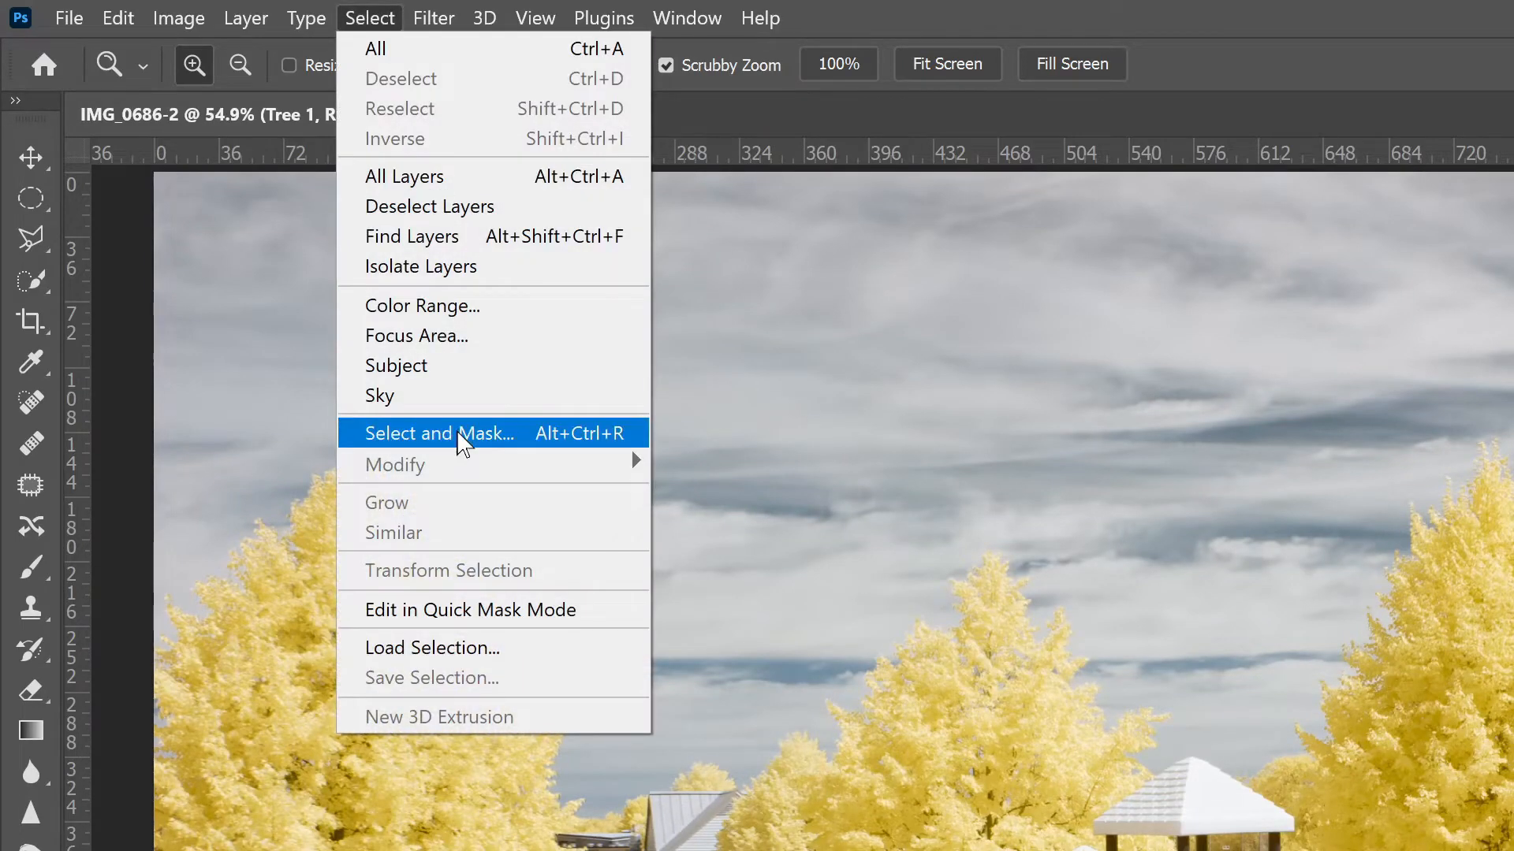
click(435, 432)
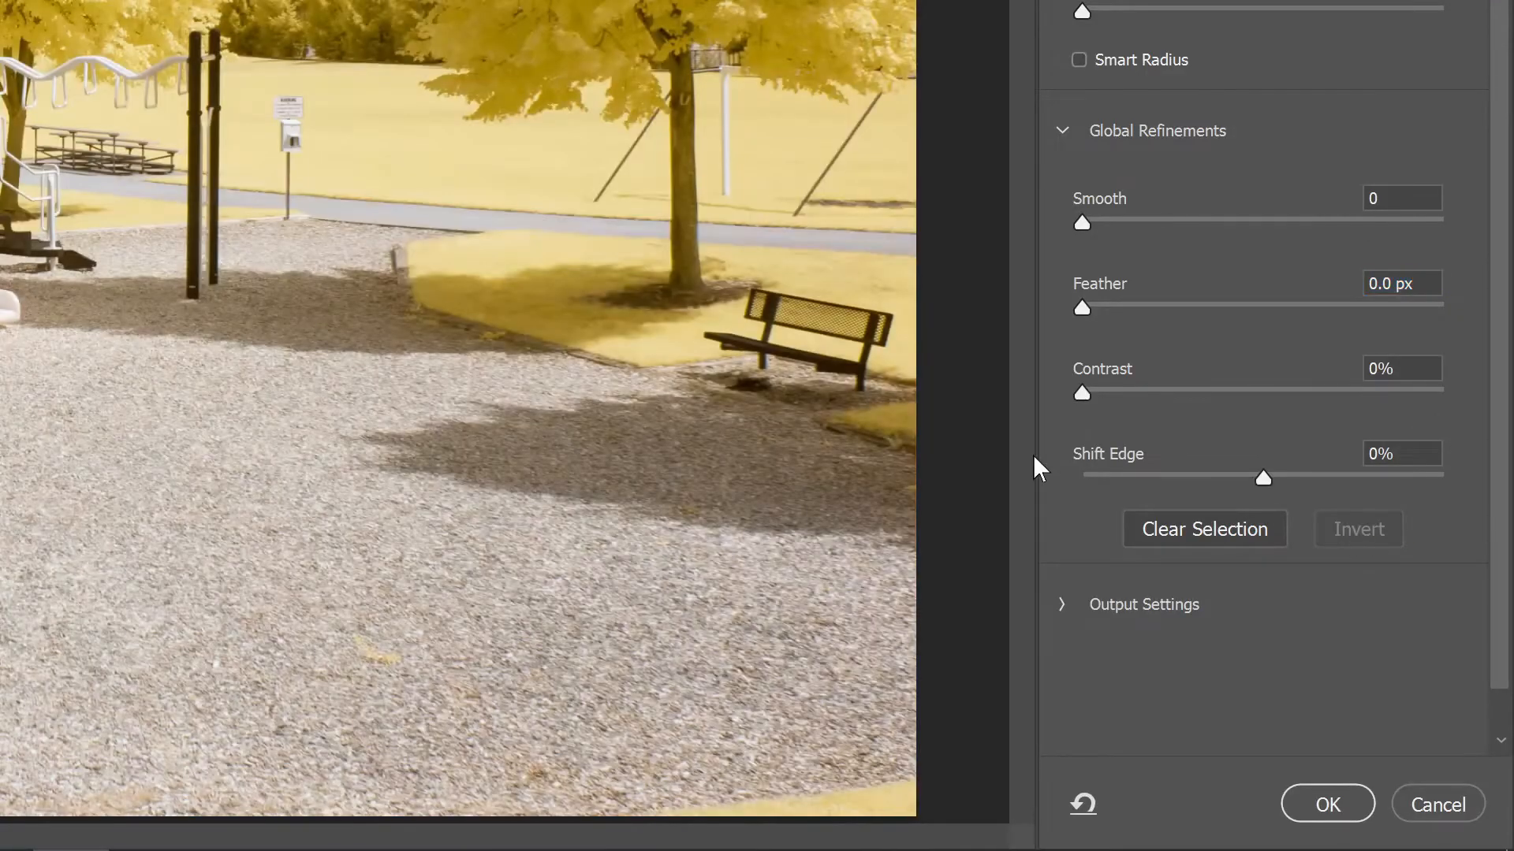
key(Ctrl+0)
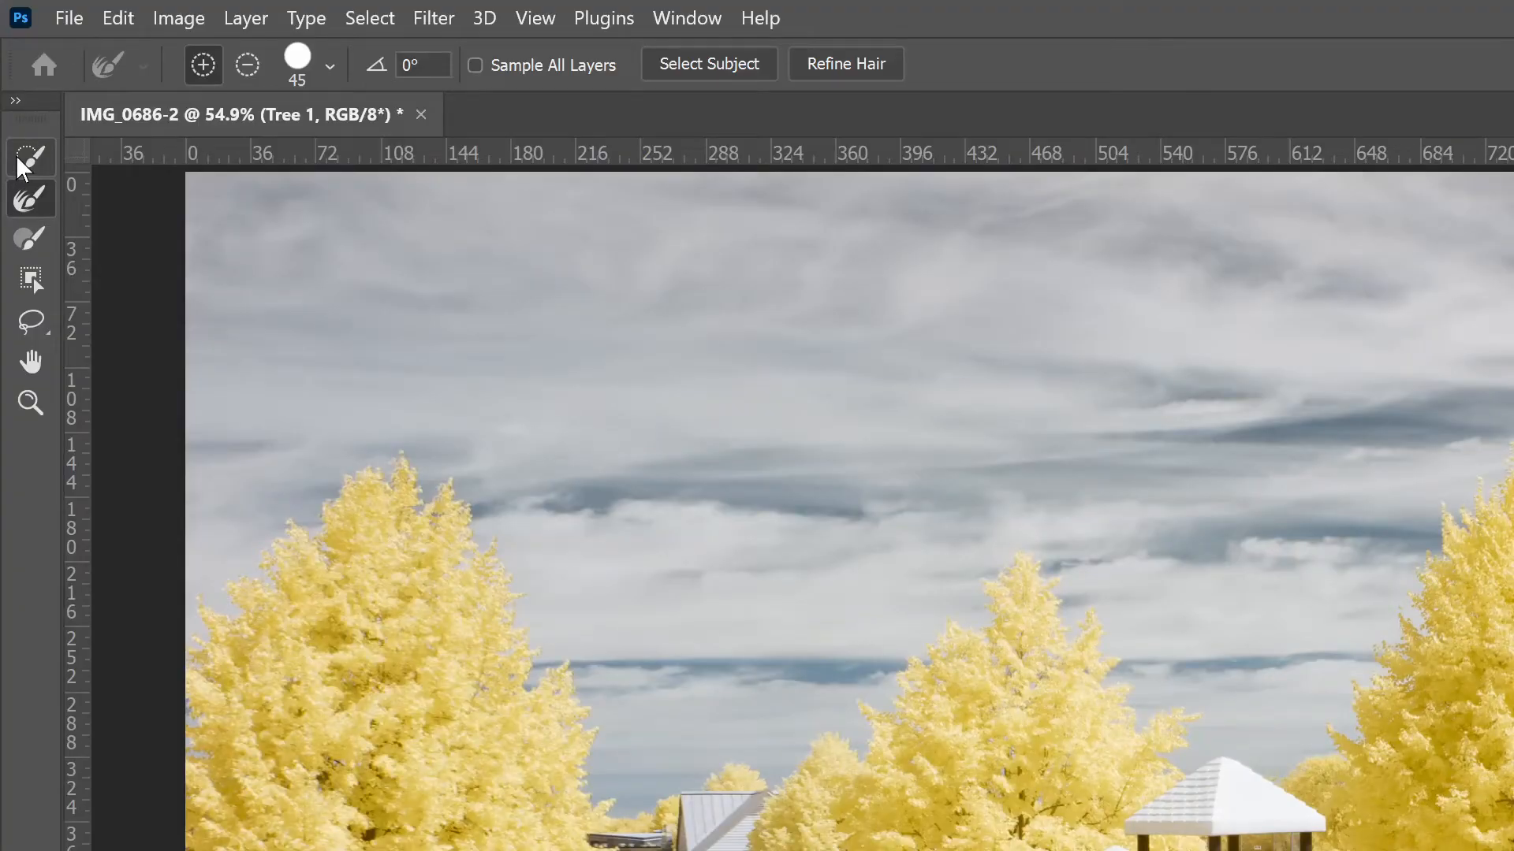
click(30, 159)
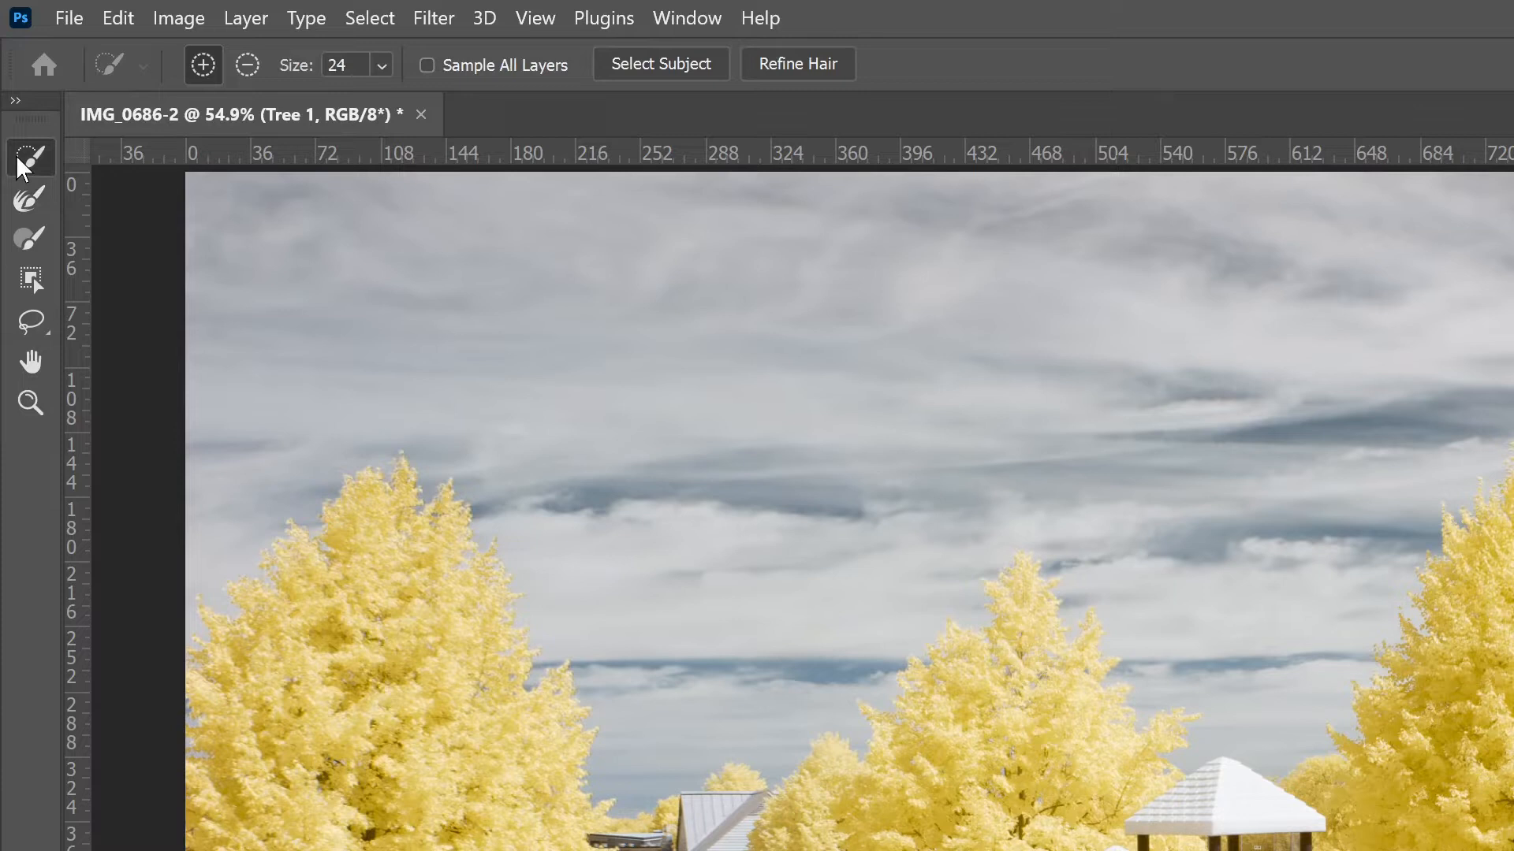
key(w)
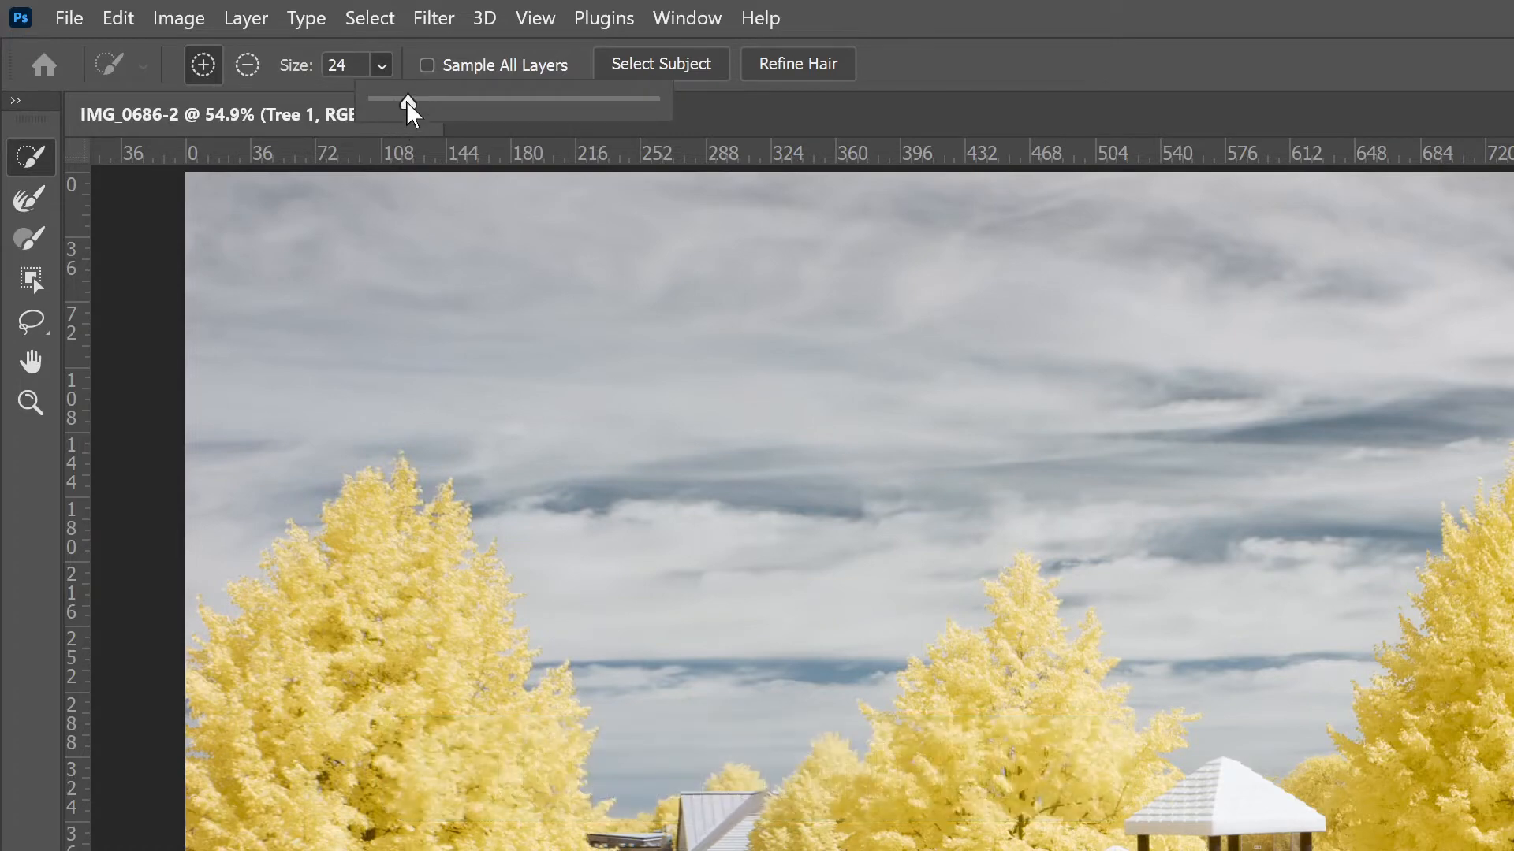
drag(405, 96, 569, 102)
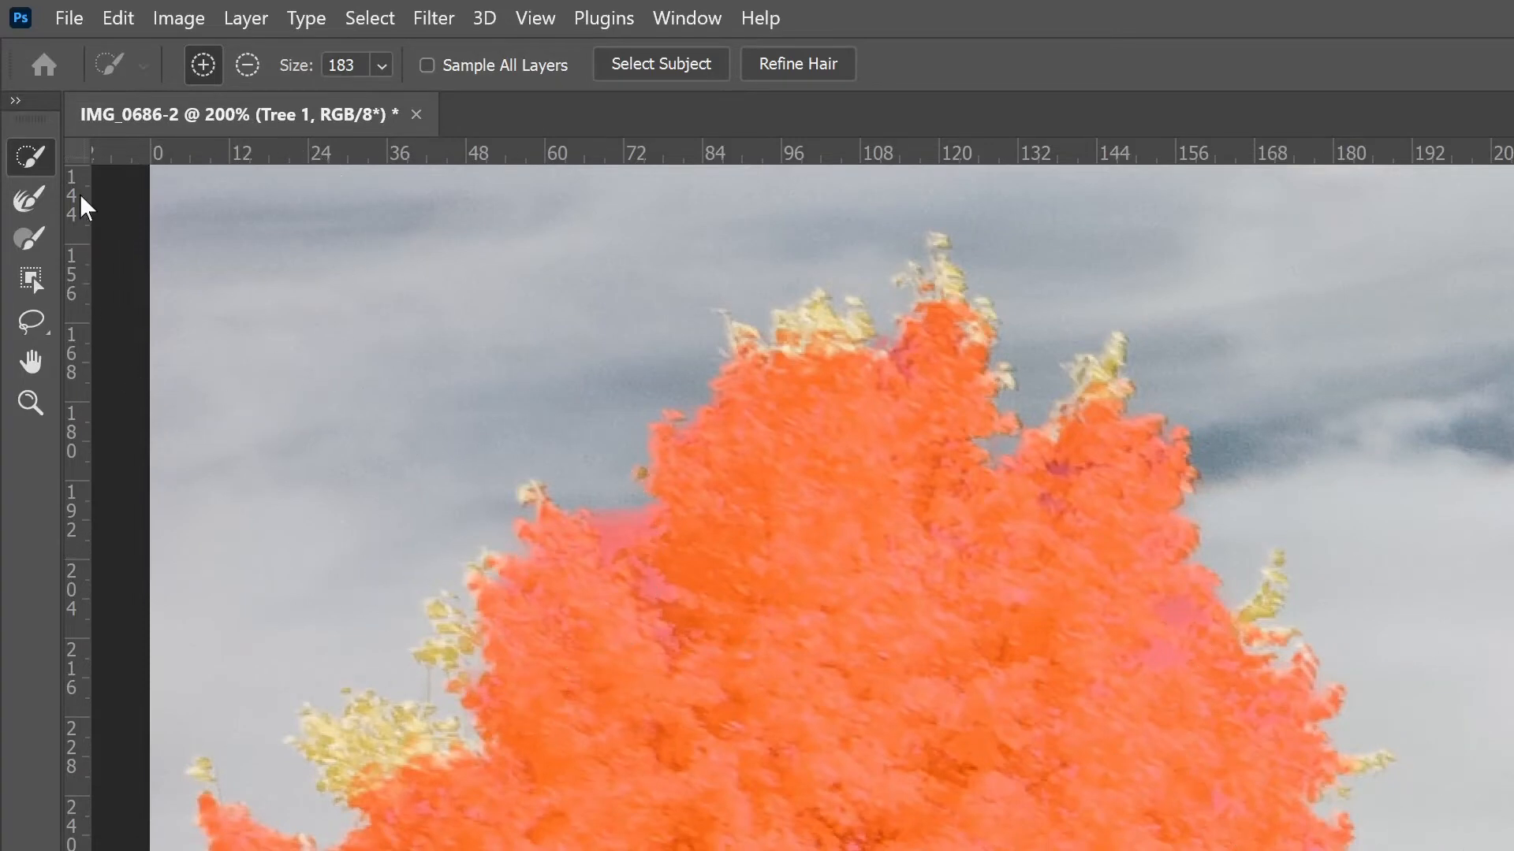
mouse_move(31, 197)
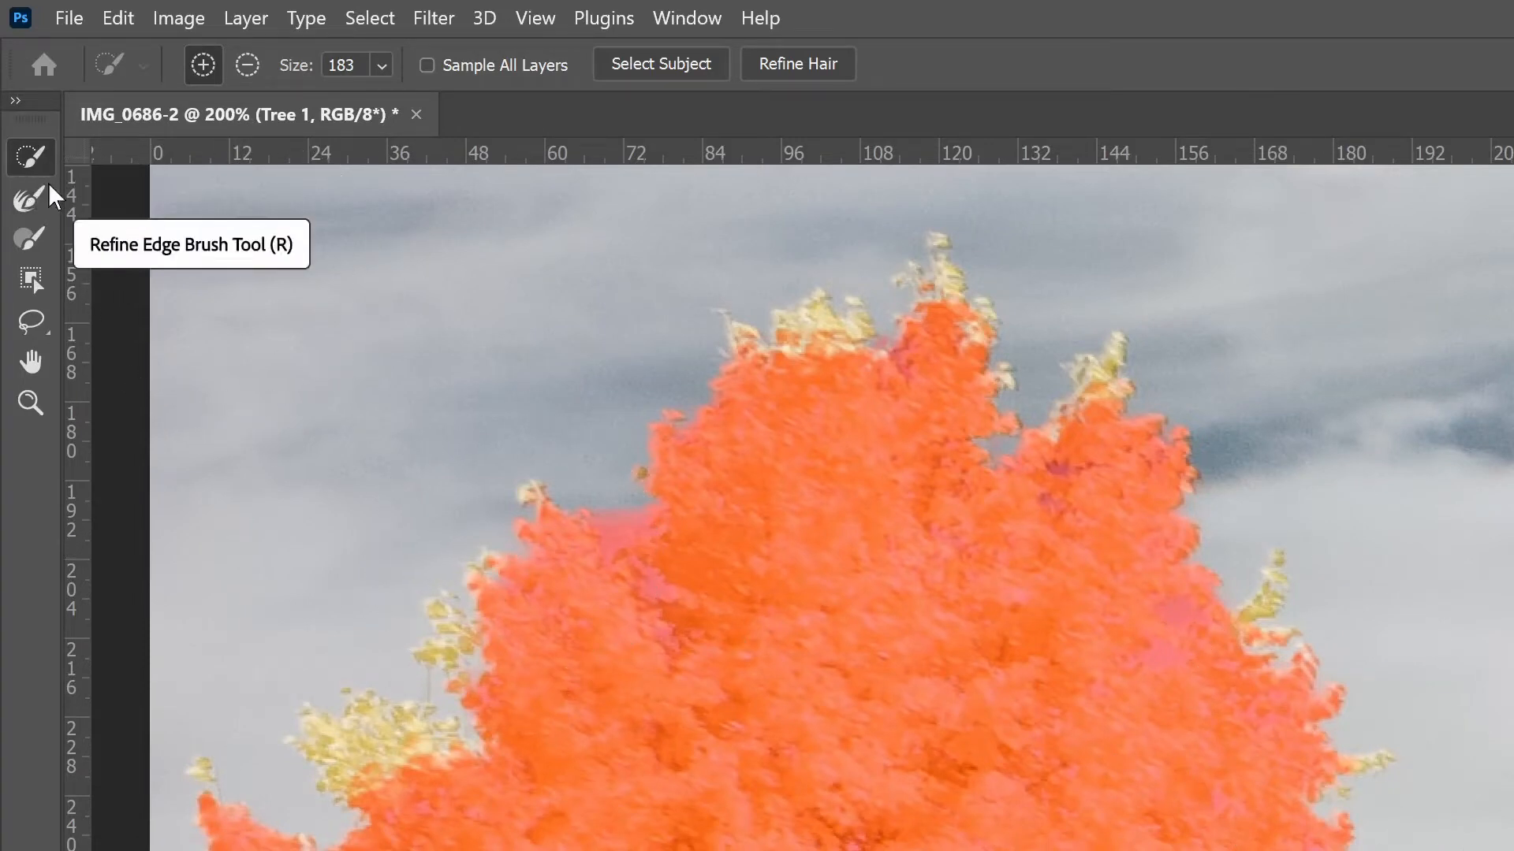
Brush along the first tree's outer leaves with the Refine Edge Brush Tool.
click(30, 198)
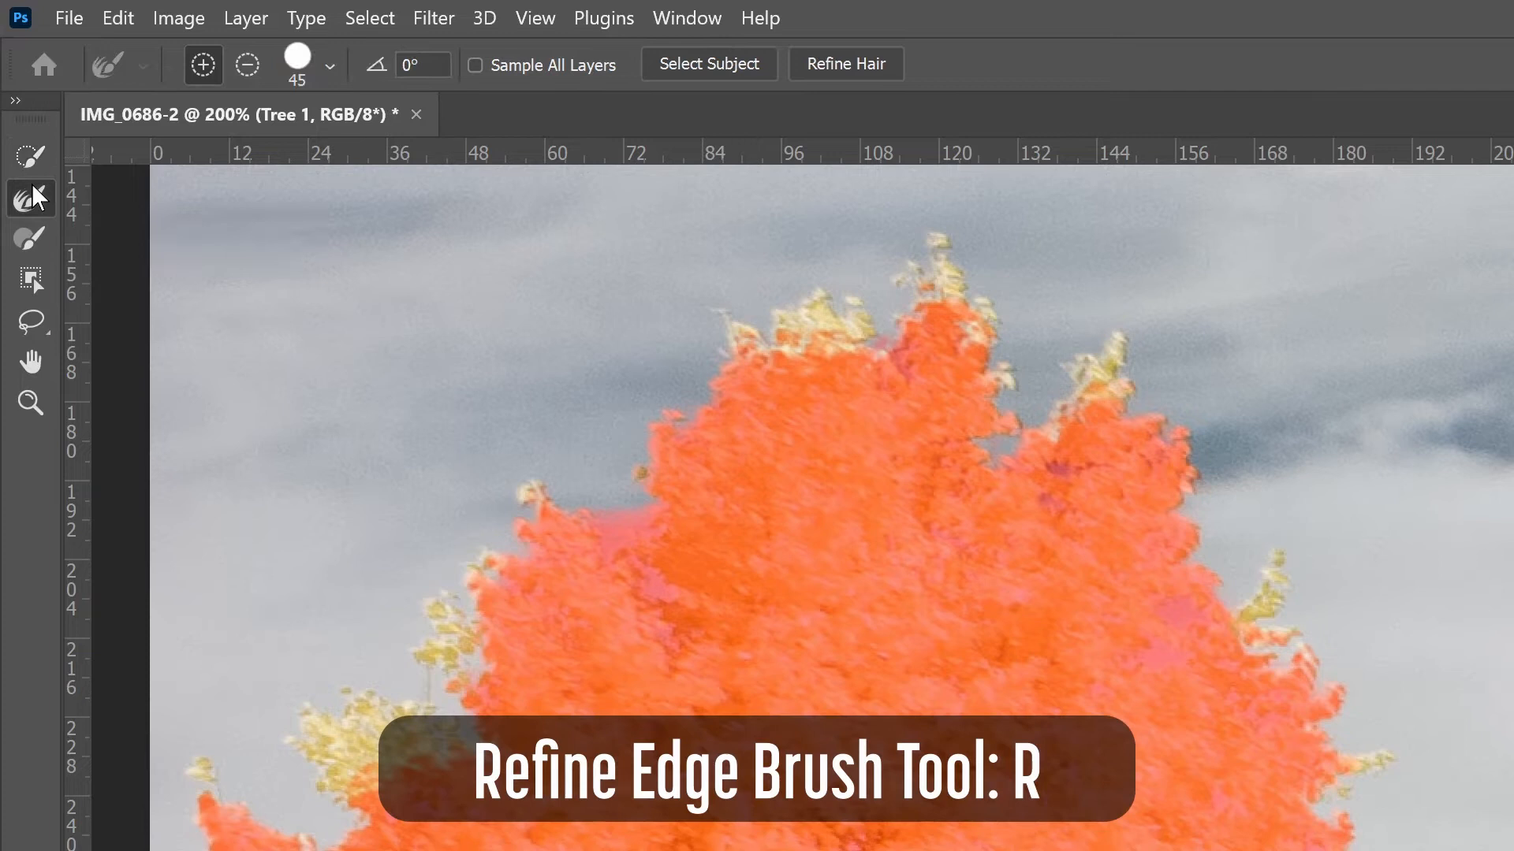
click(30, 198)
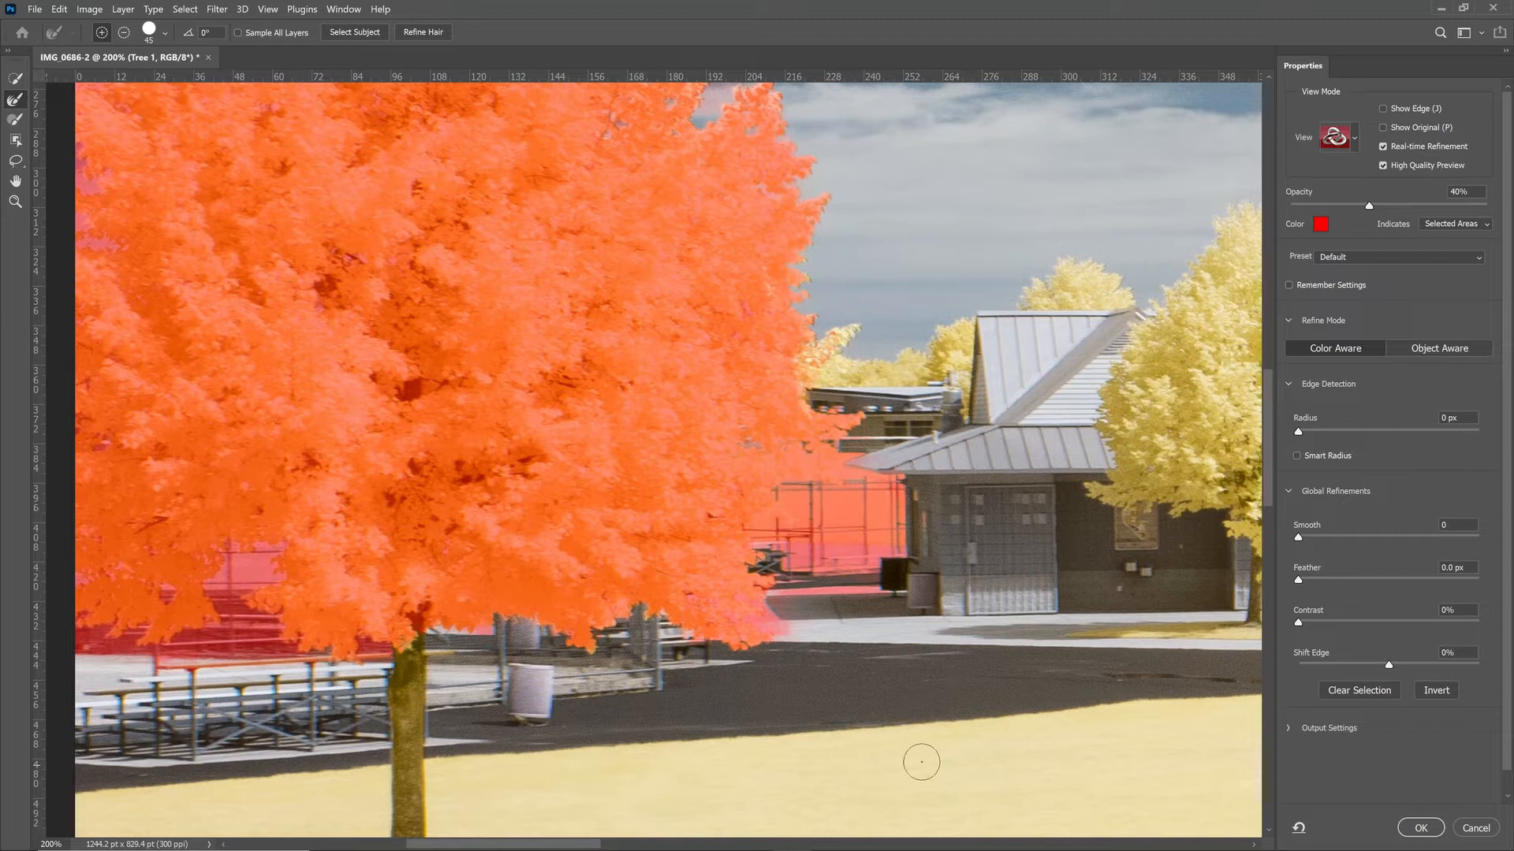
mouse_move(188, 232)
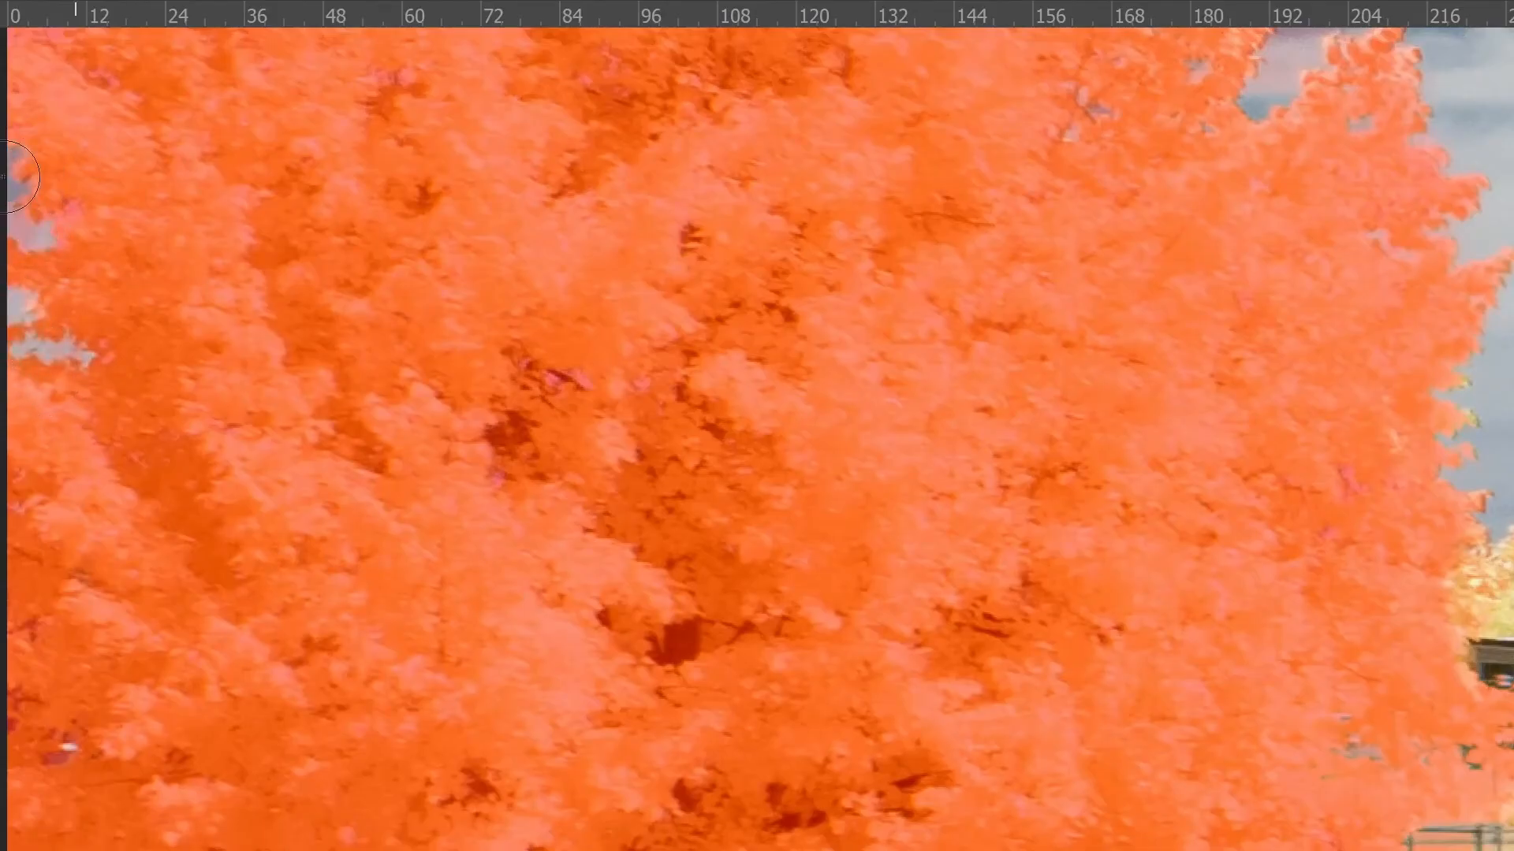
mouse_move(44, 82)
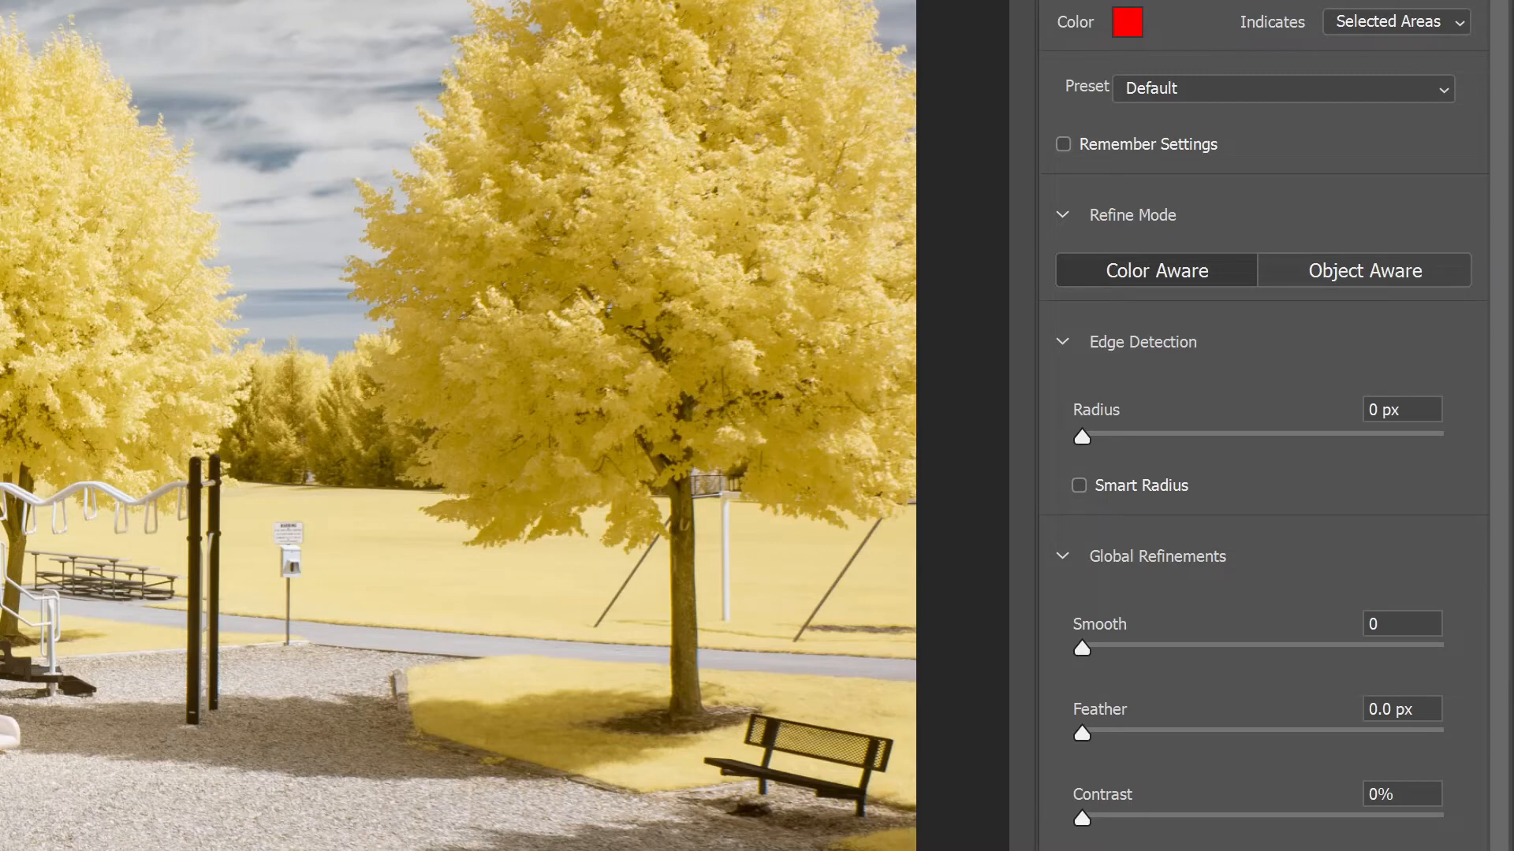
mouse_move(1419, 301)
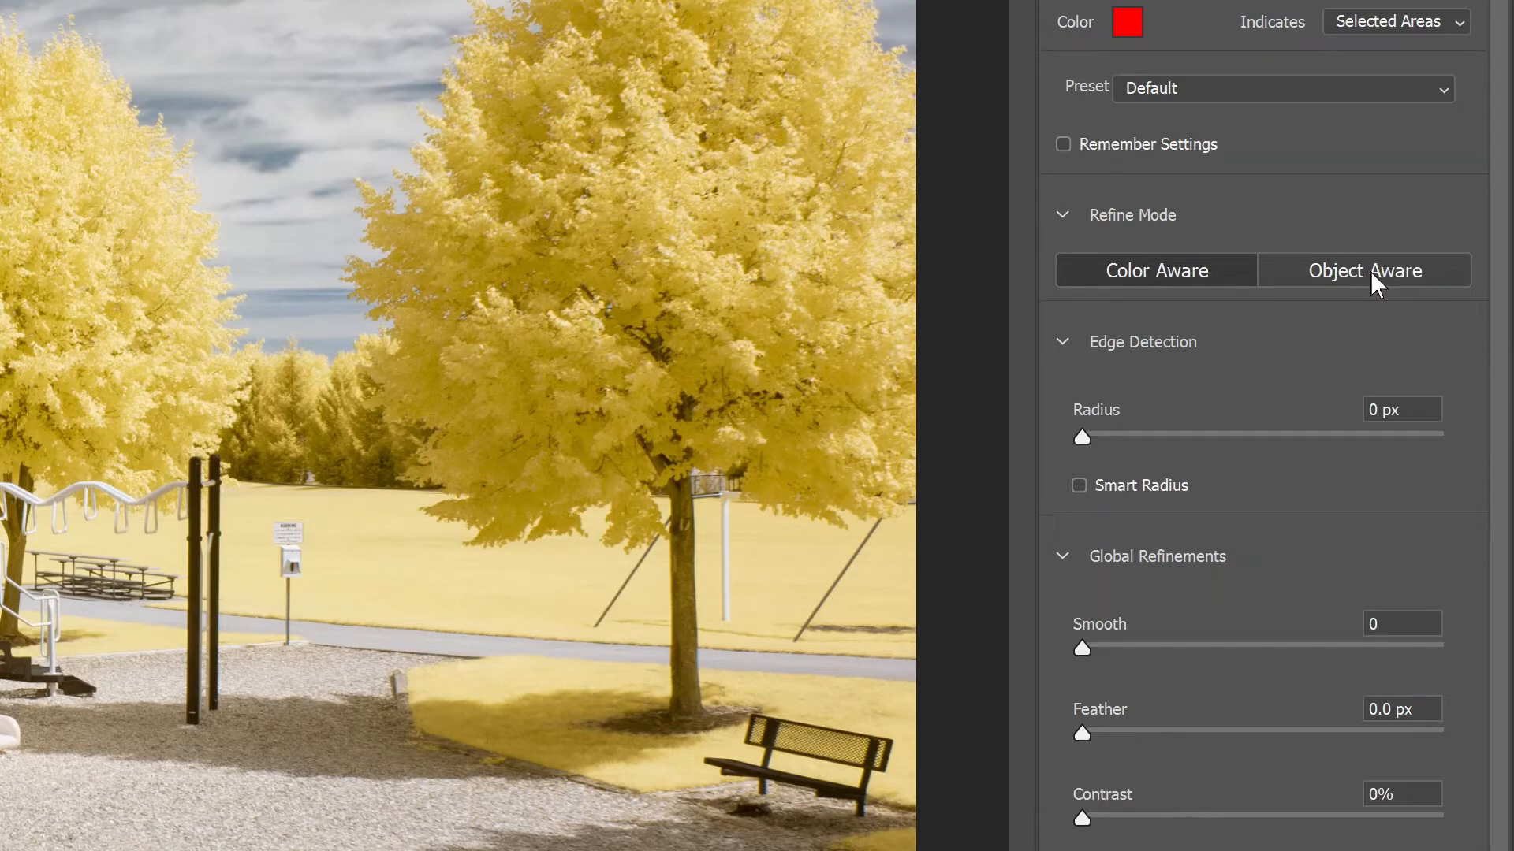
mouse_move(1340, 285)
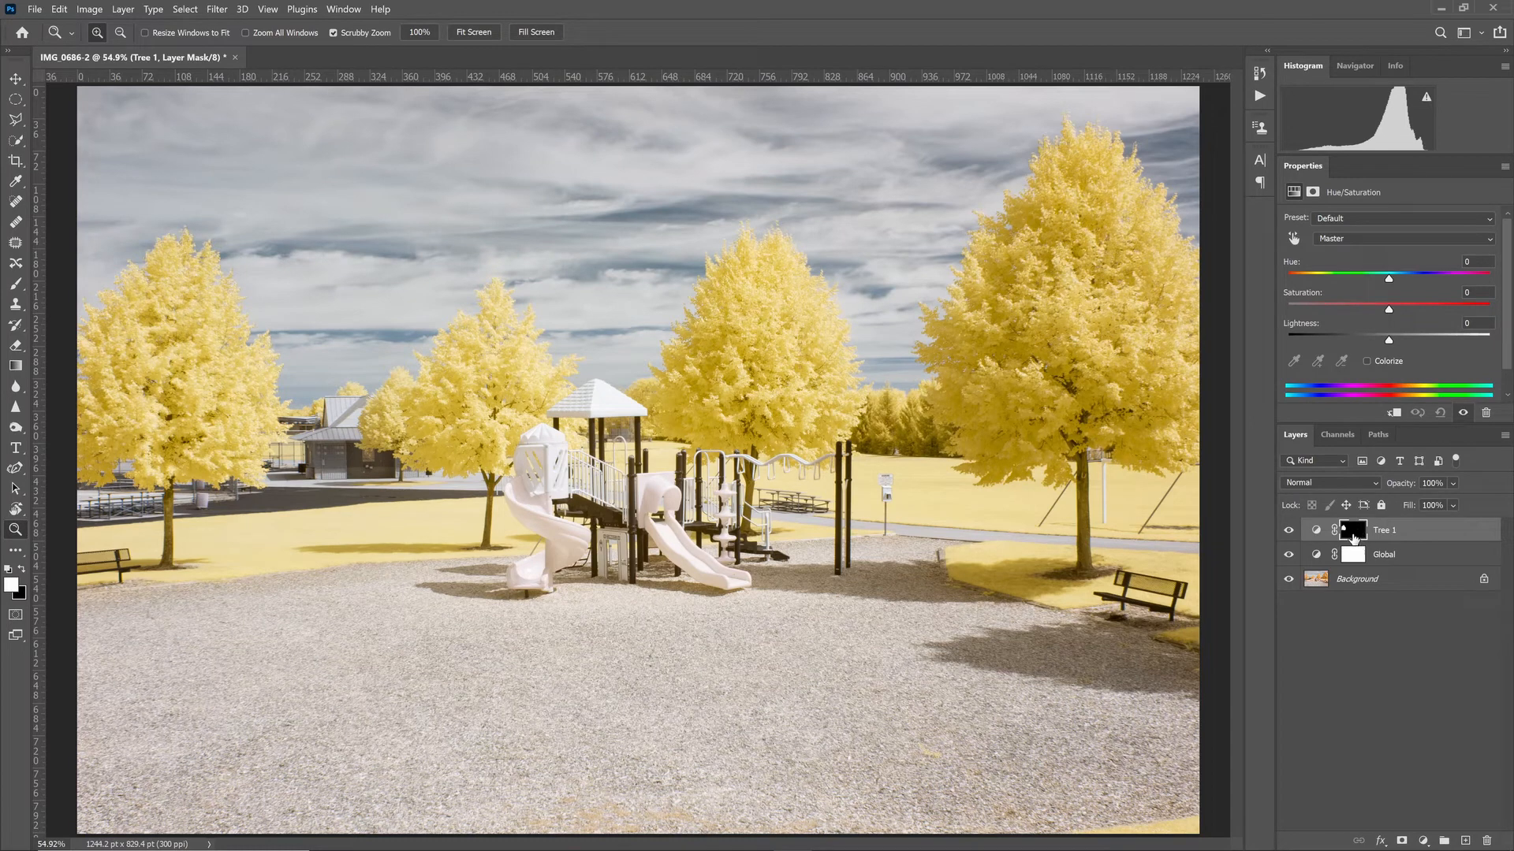
mouse_move(1381, 538)
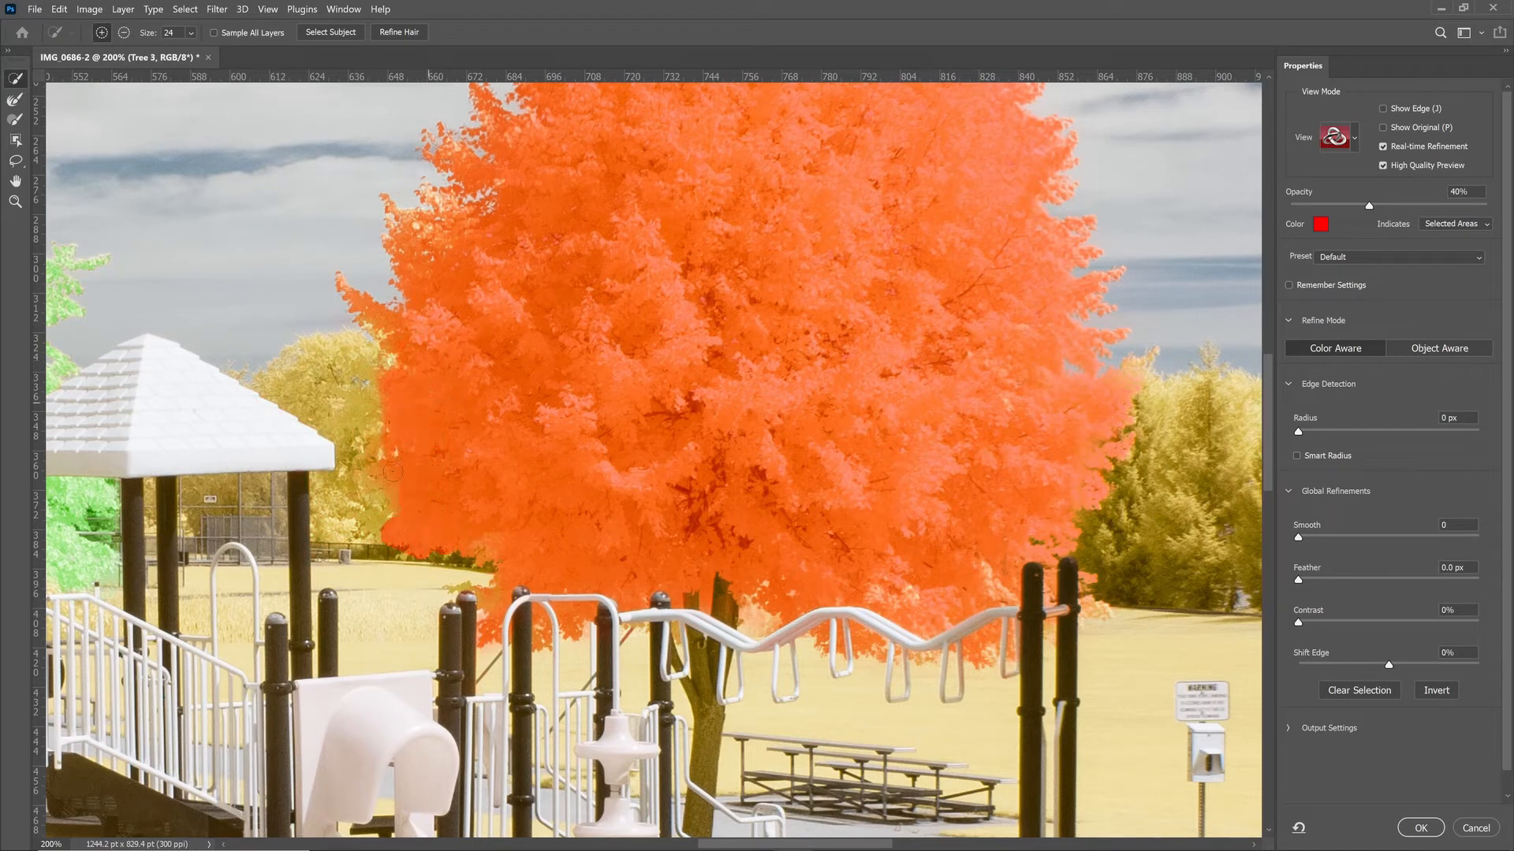
Select and mask the third and fourth tree canopies on the Tree 3 and Tree 4 layers.
click(1418, 827)
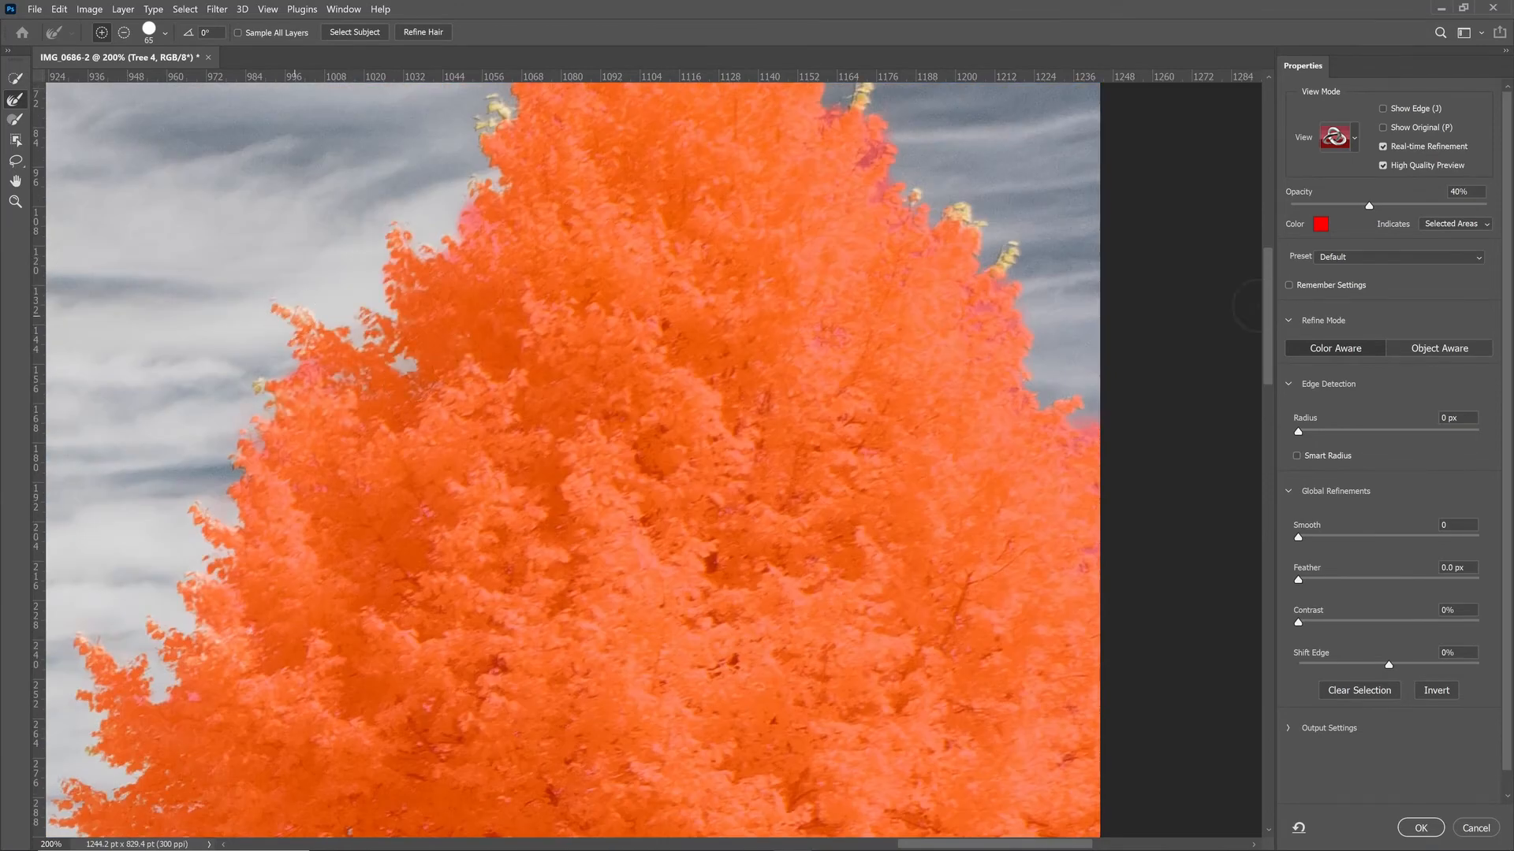
scroll(down, 3)
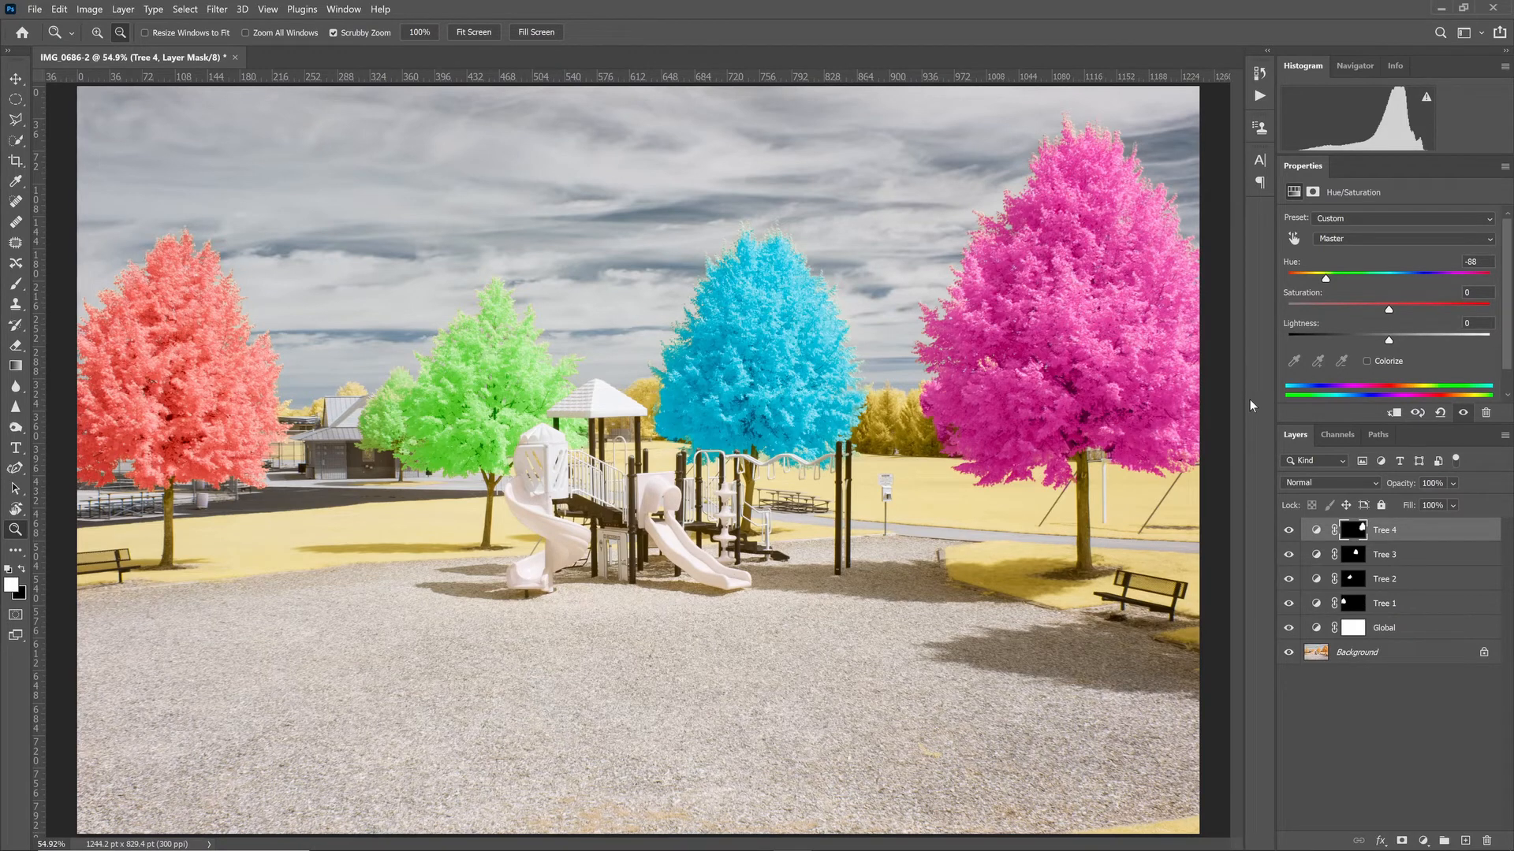
mouse_move(1379, 284)
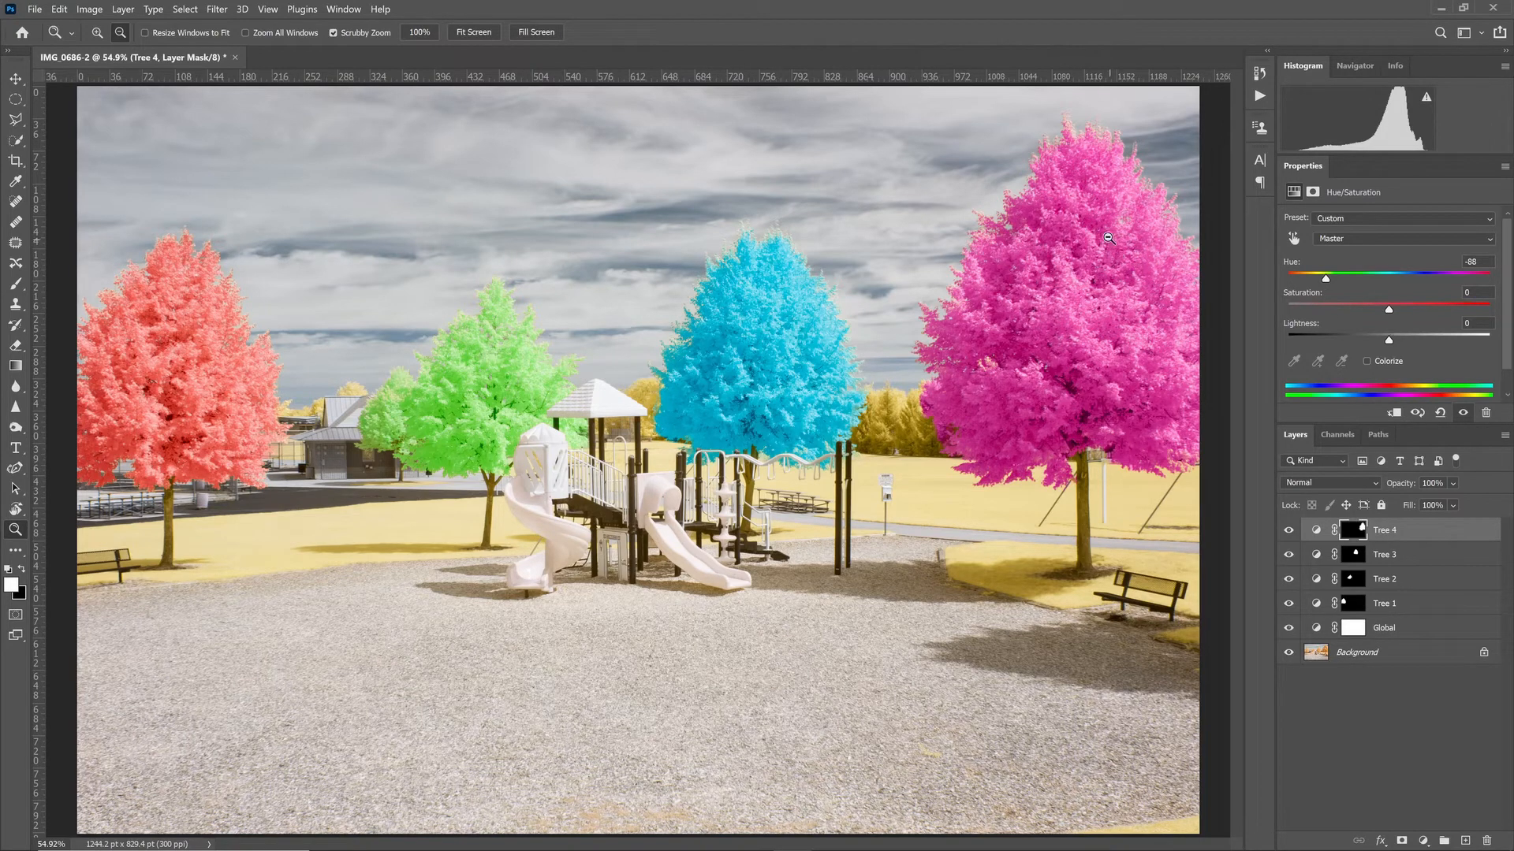
mouse_move(1111, 132)
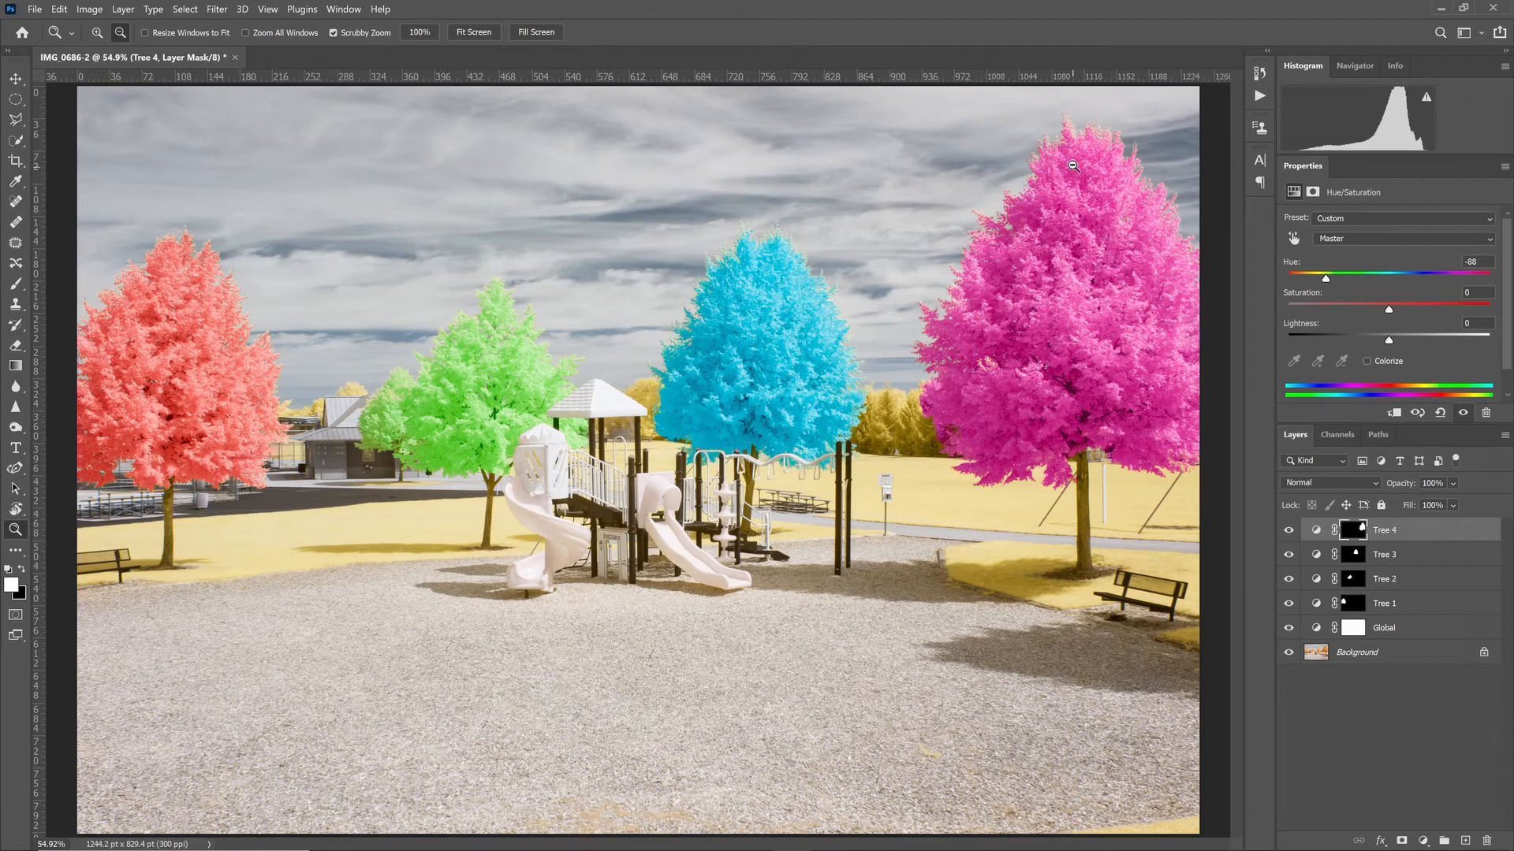
mouse_move(811, 375)
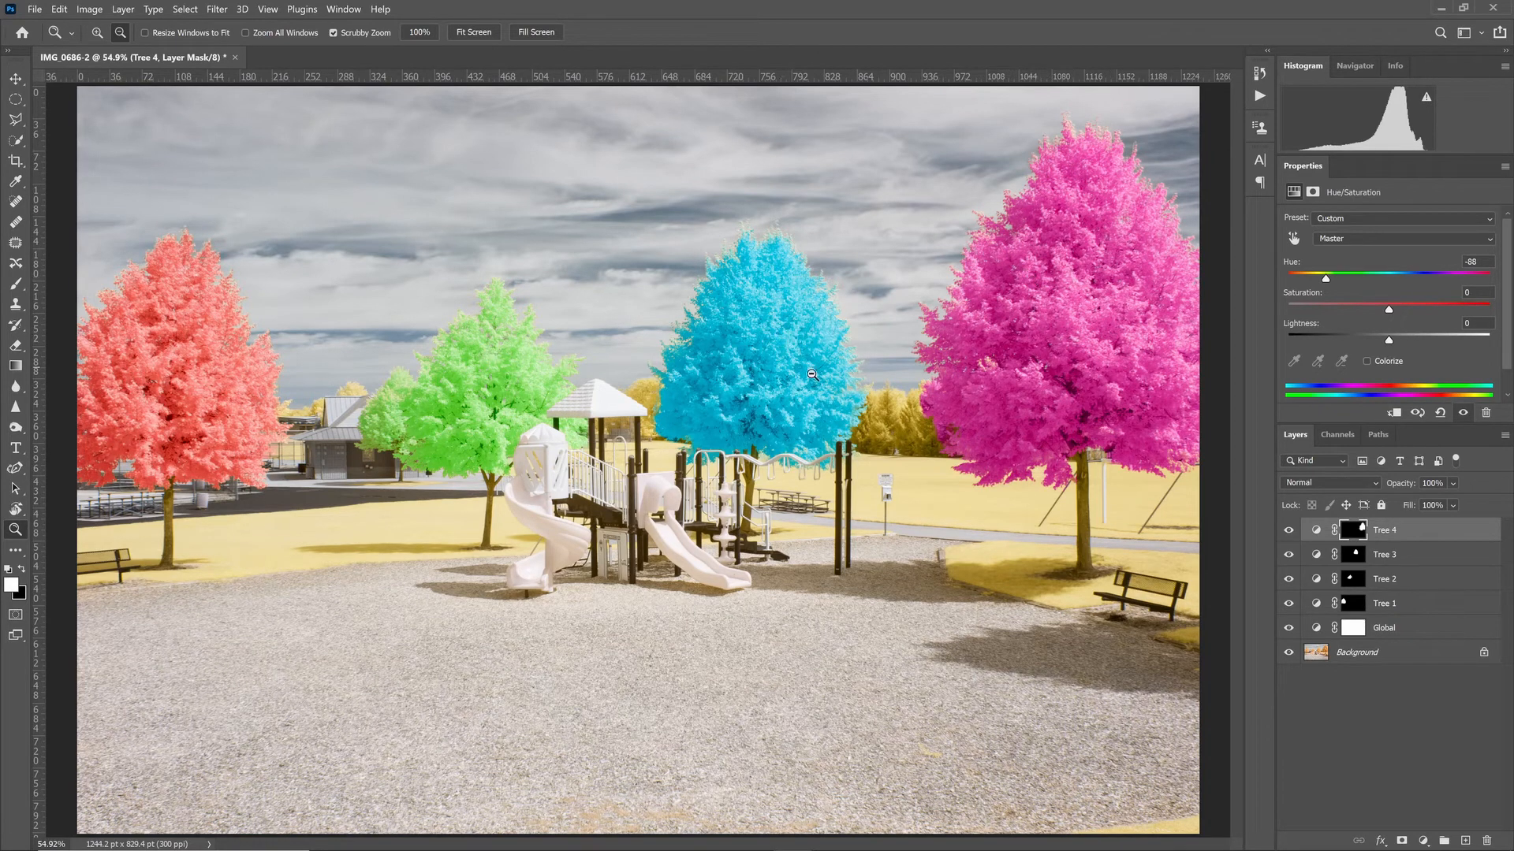
mouse_move(821, 348)
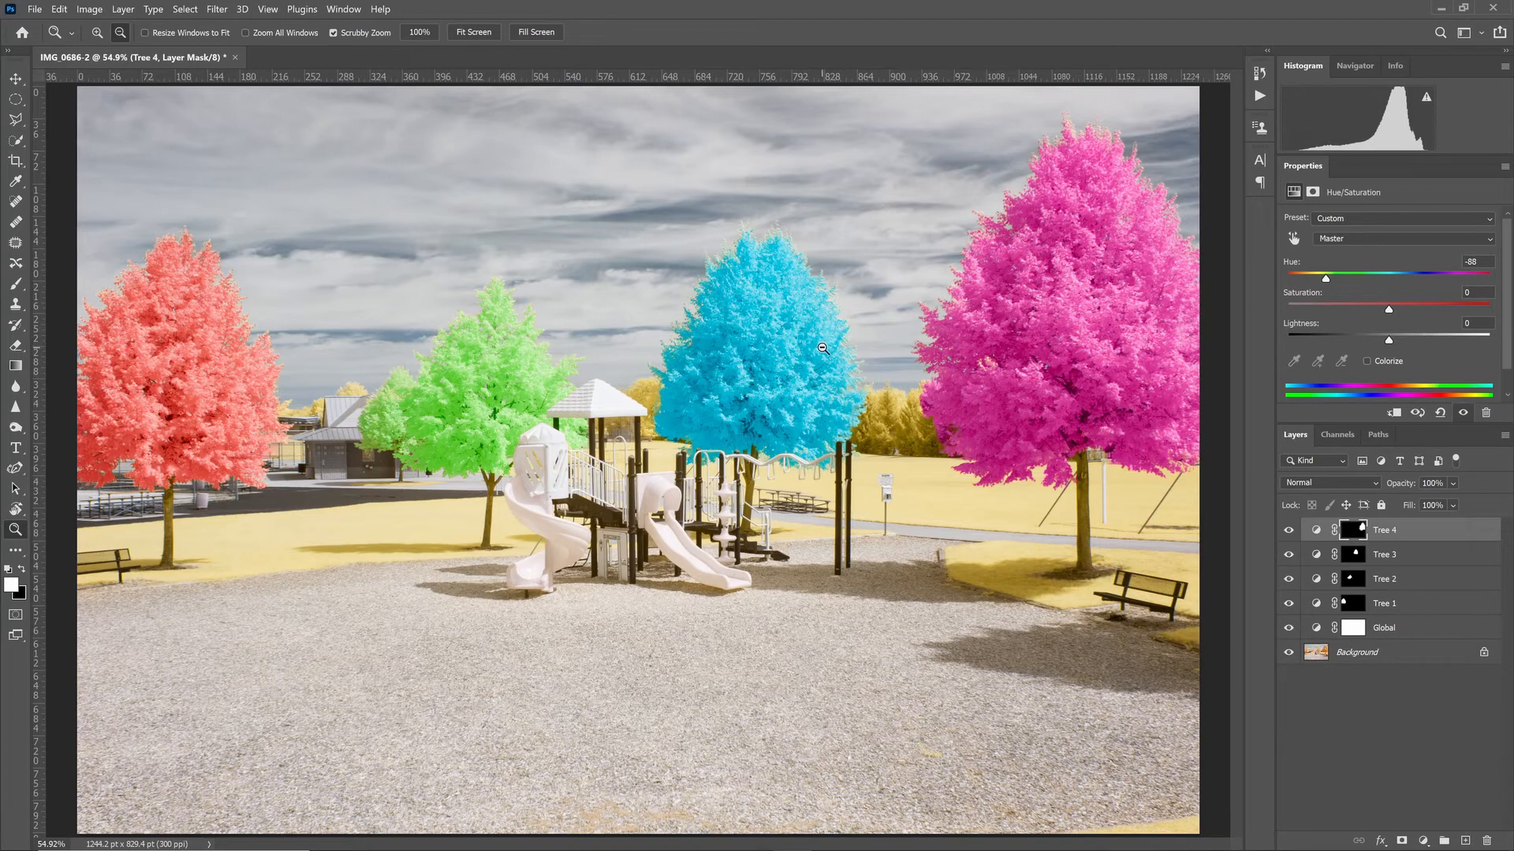
Set the Tree 4 layer's hue to −88, turning the rightmost tree magenta.
click(1314, 529)
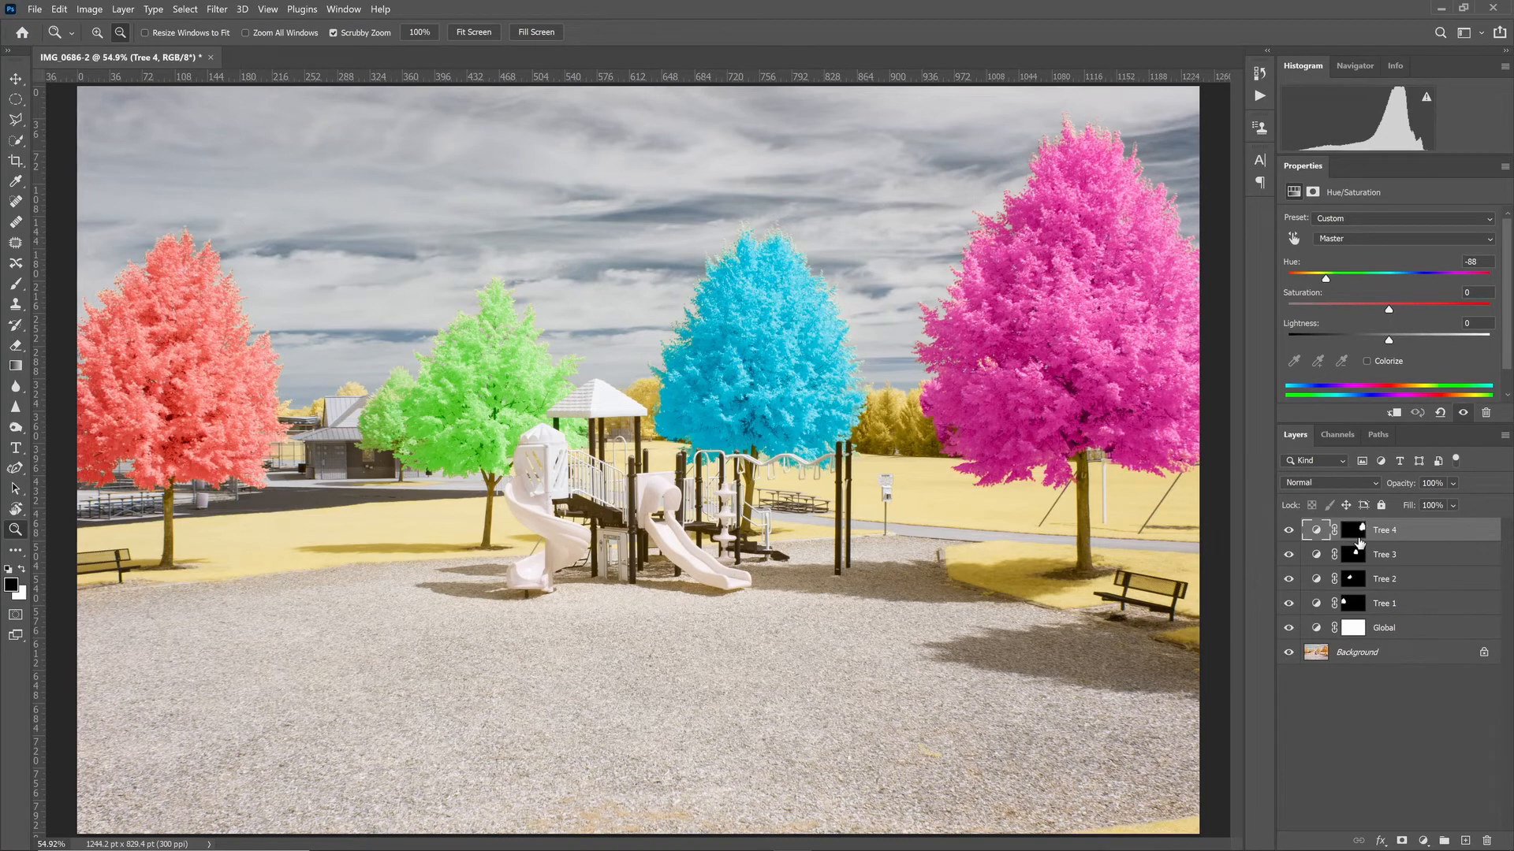
click(184, 8)
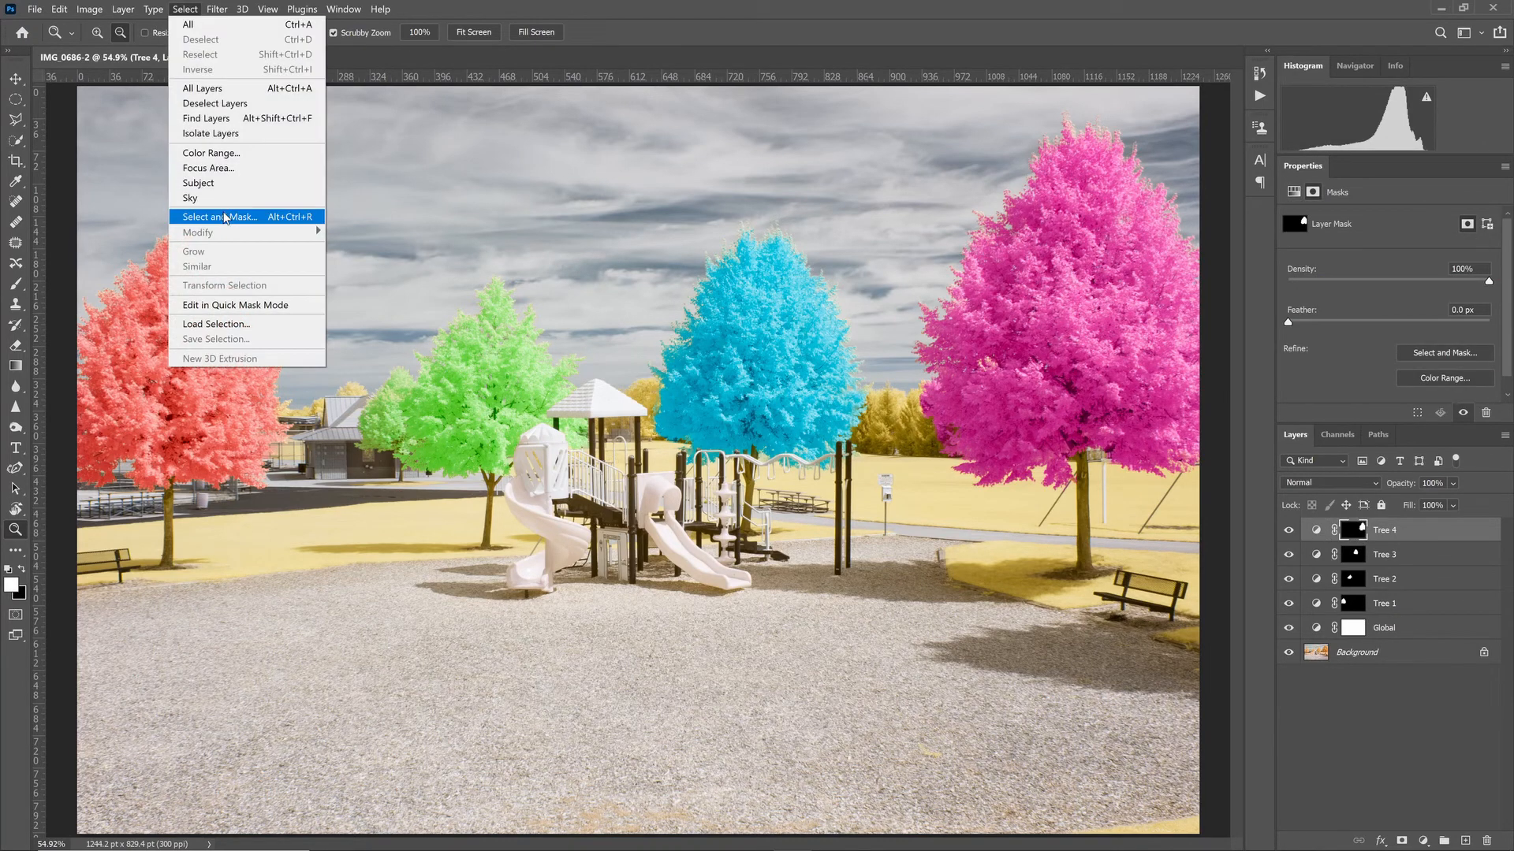
click(219, 216)
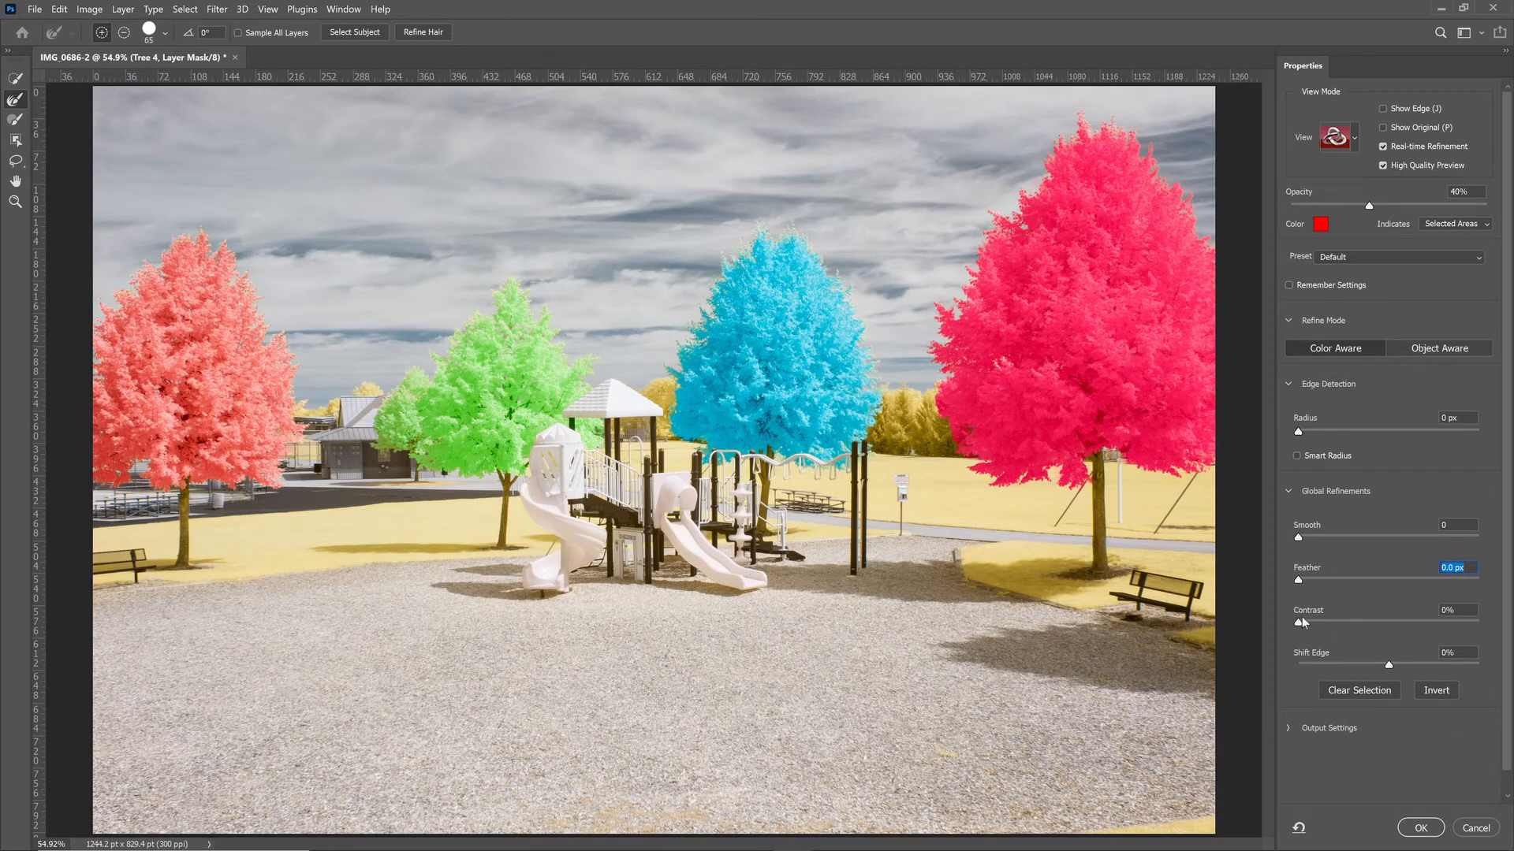
click(1419, 827)
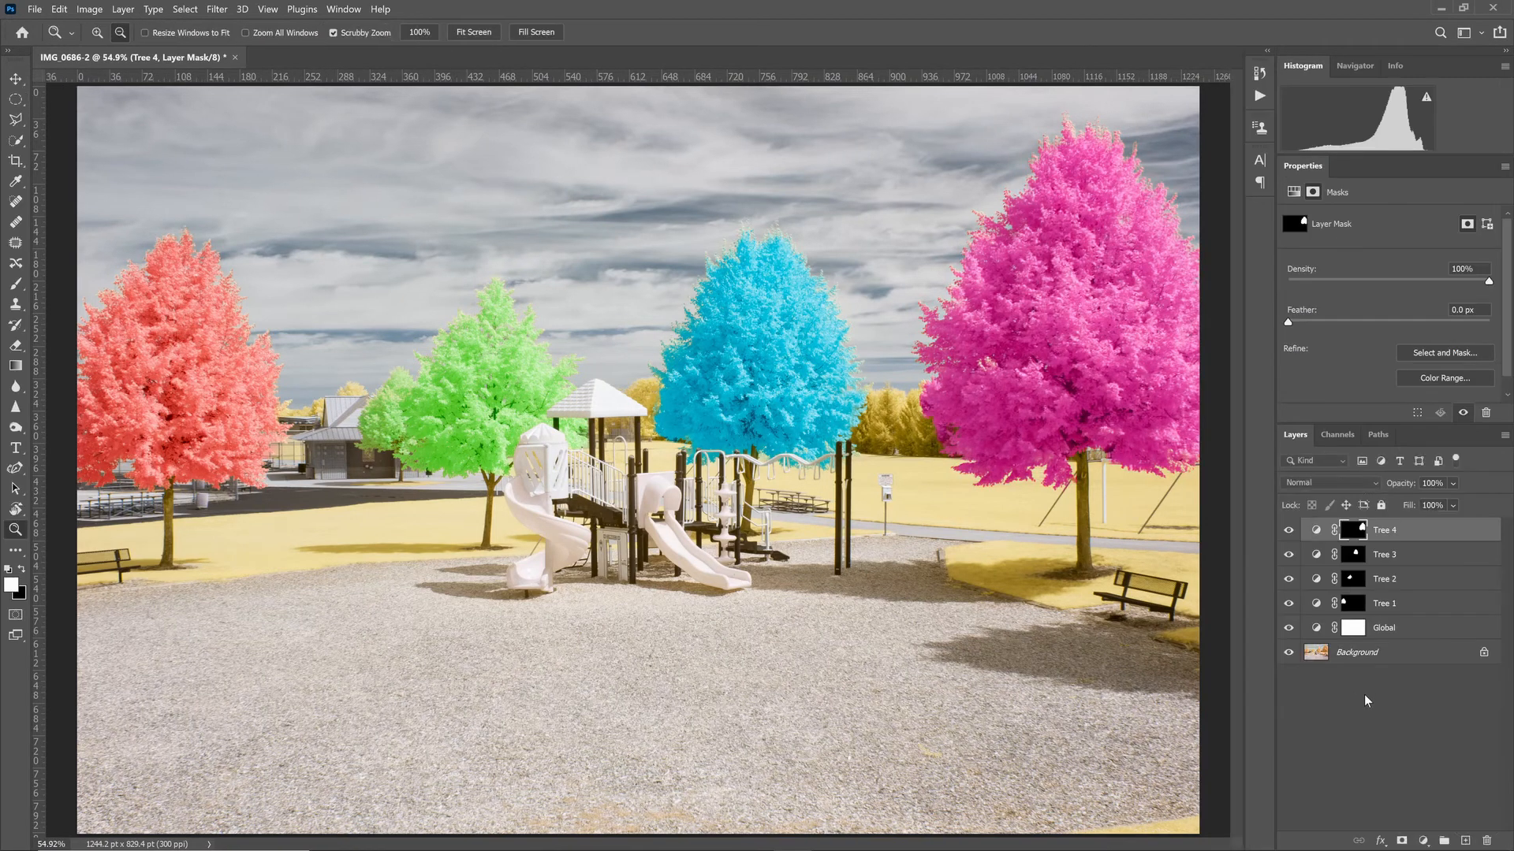
mouse_move(1302, 598)
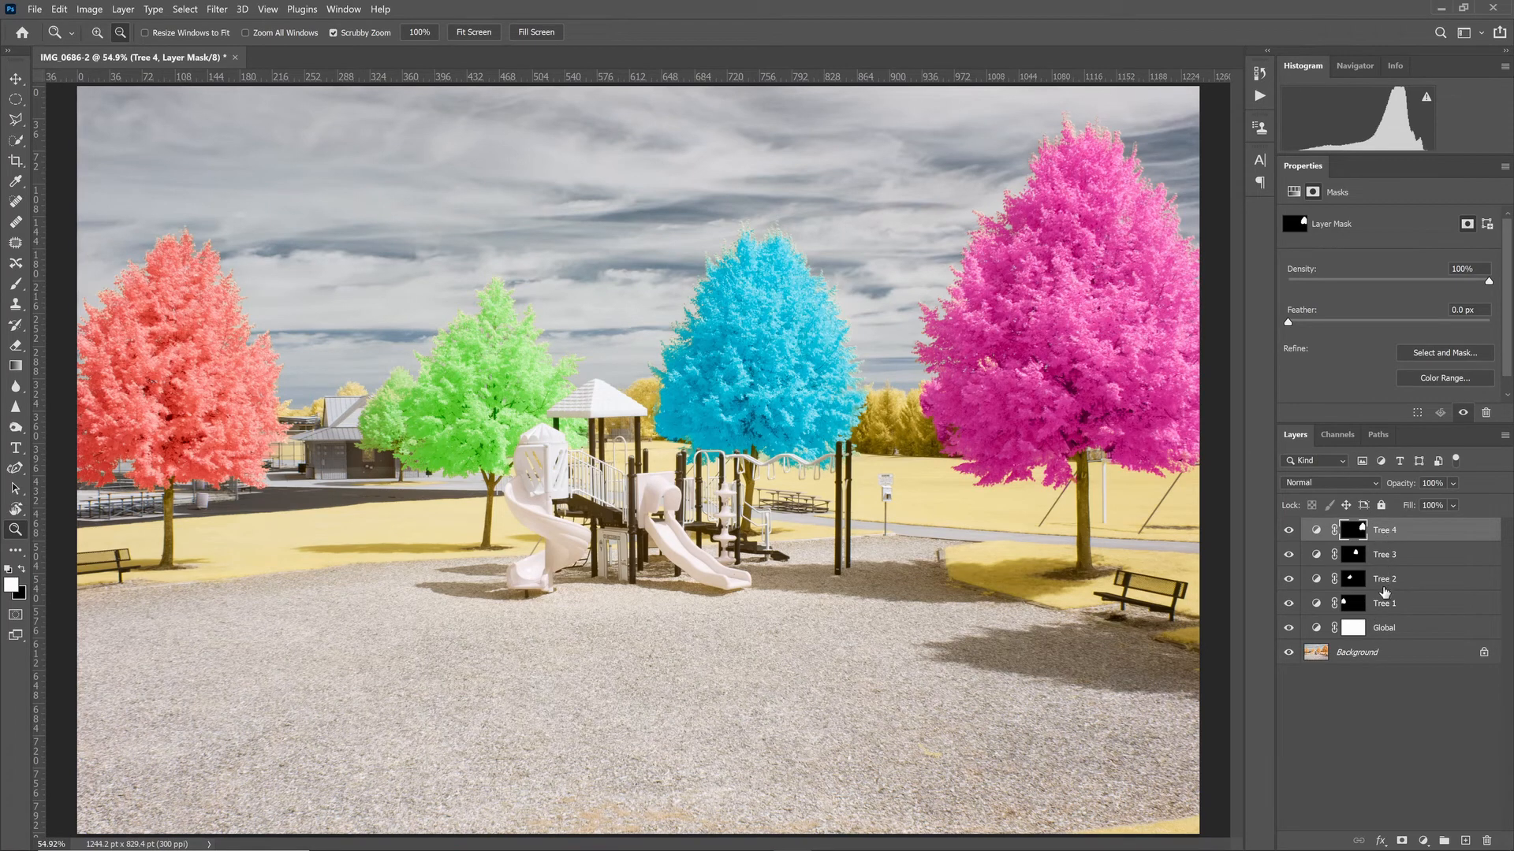
mouse_move(1384, 606)
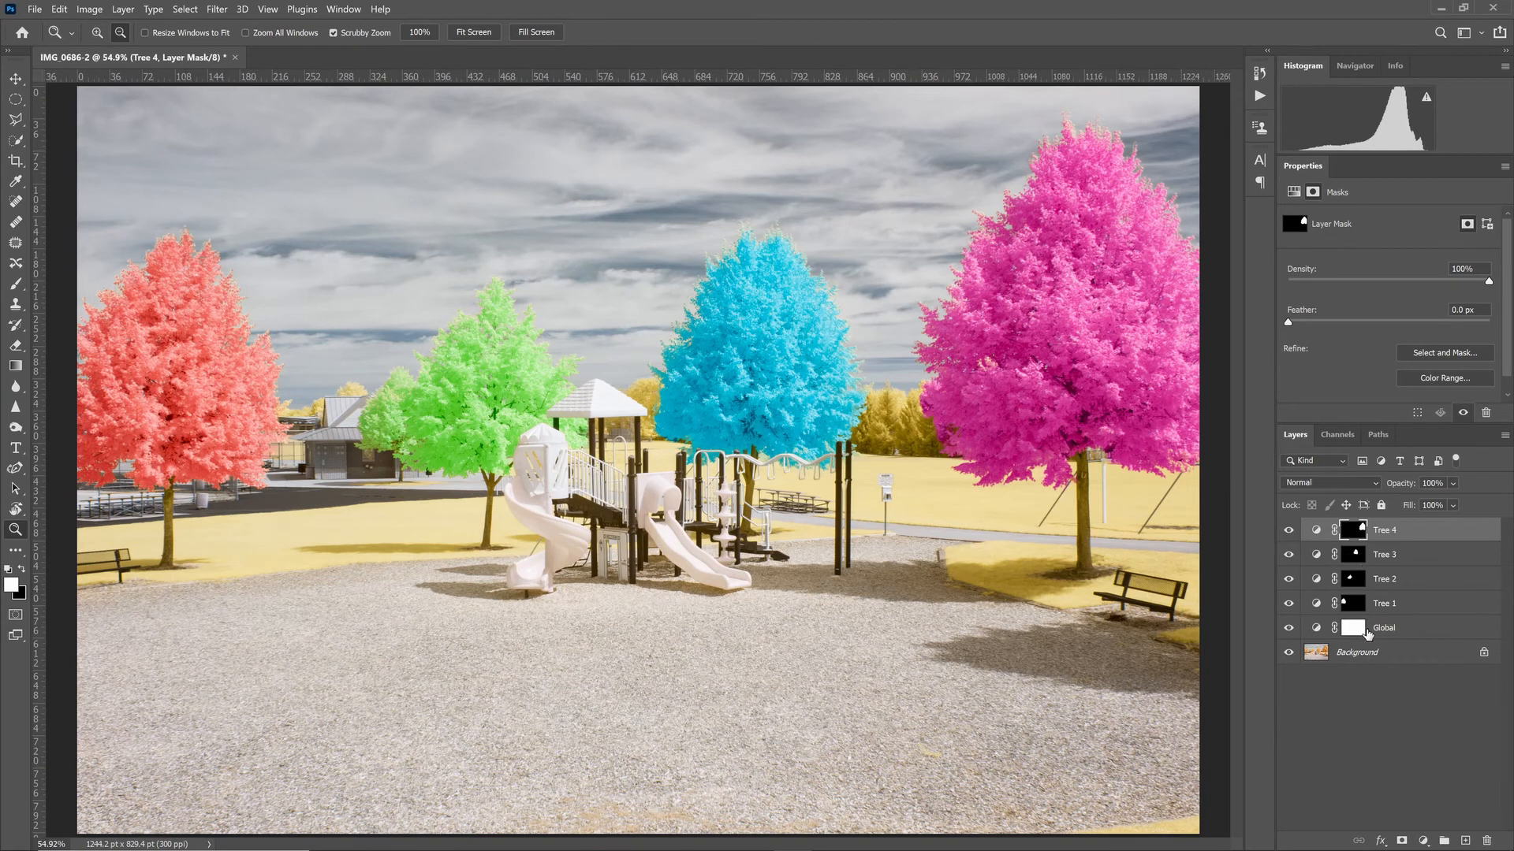
Select the Global adjustment layer to display its +15 hue setting.
click(1383, 628)
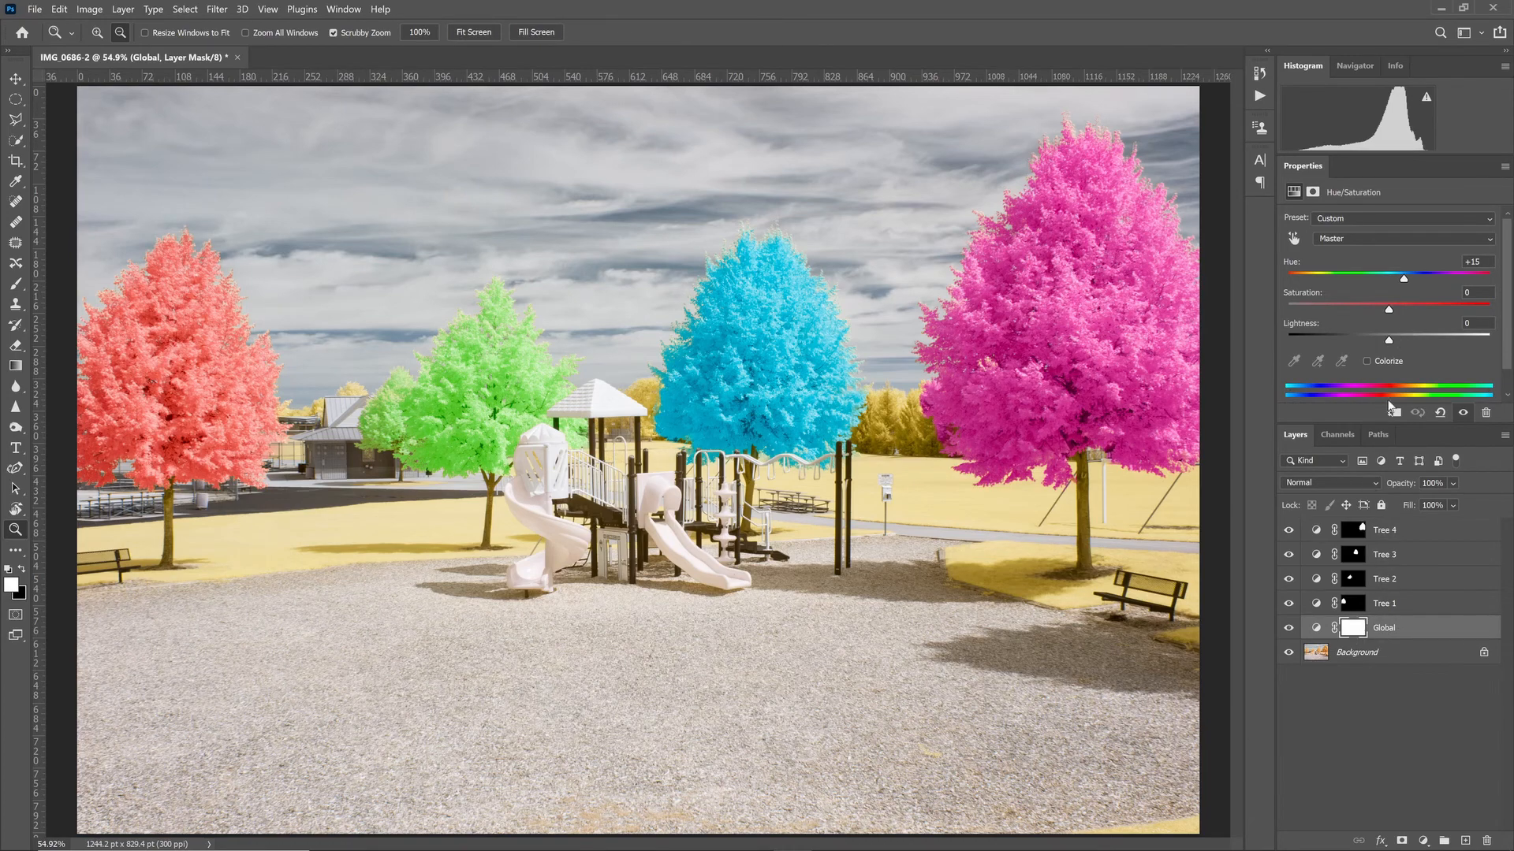
mouse_move(1364, 348)
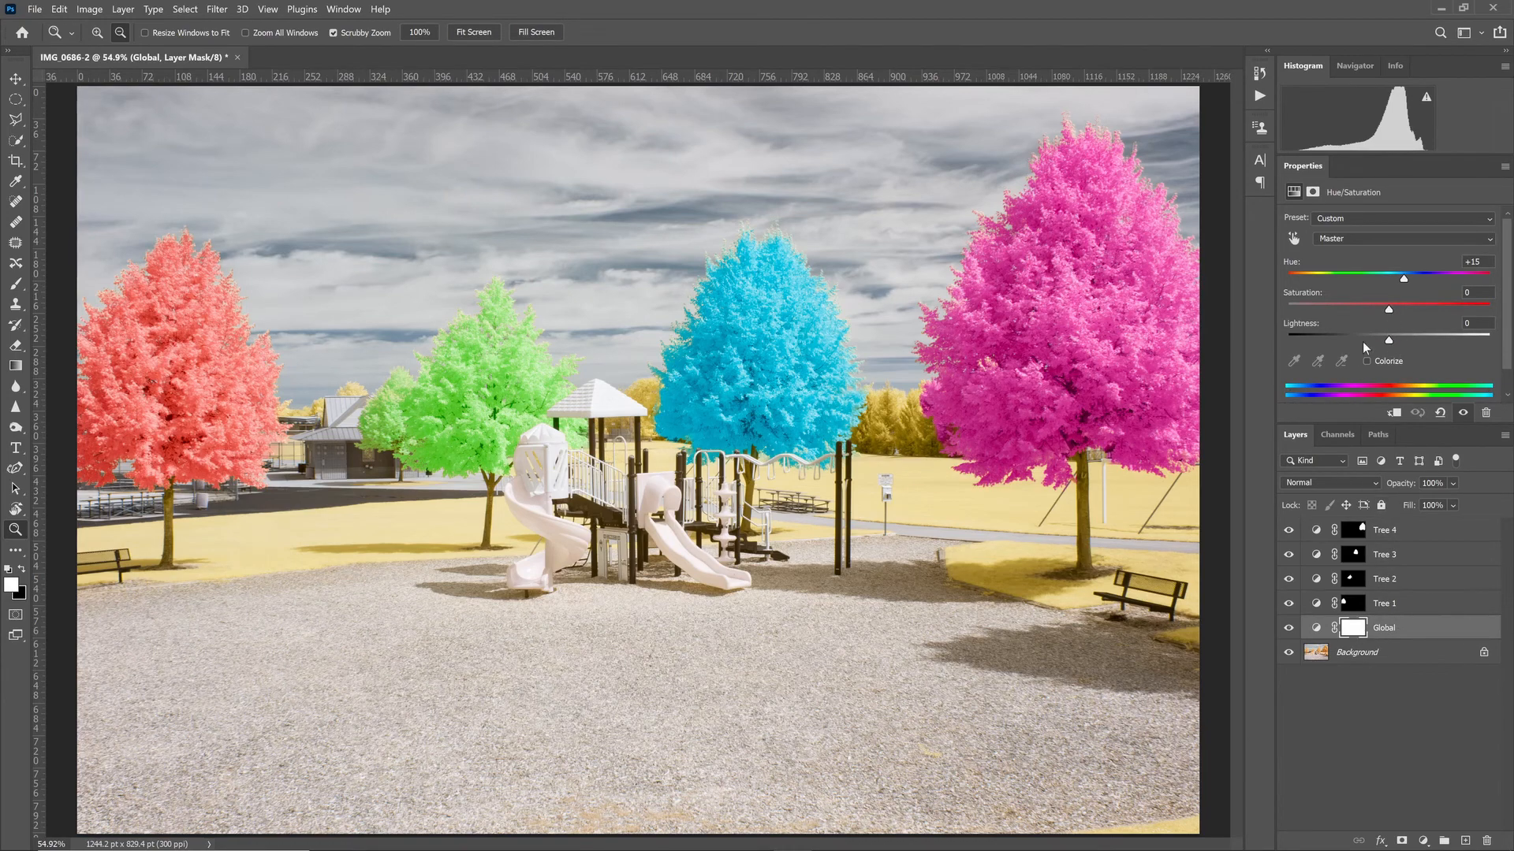